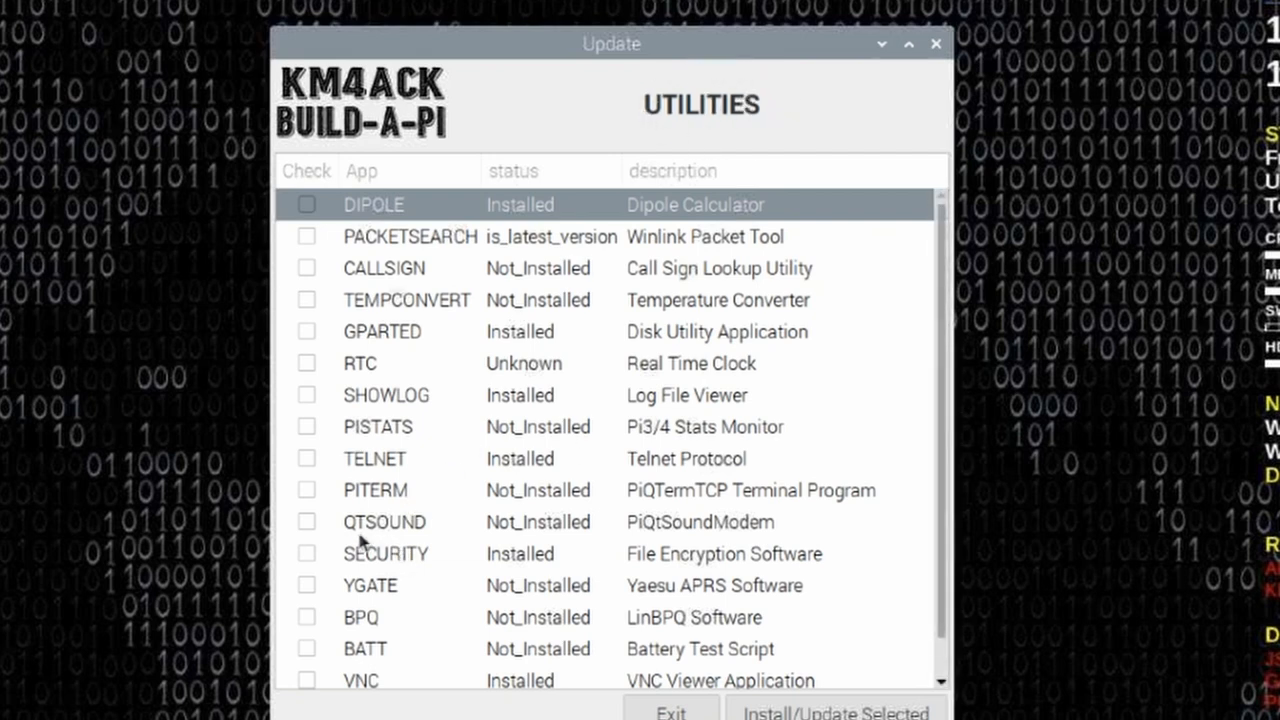
mouse_move(432, 575)
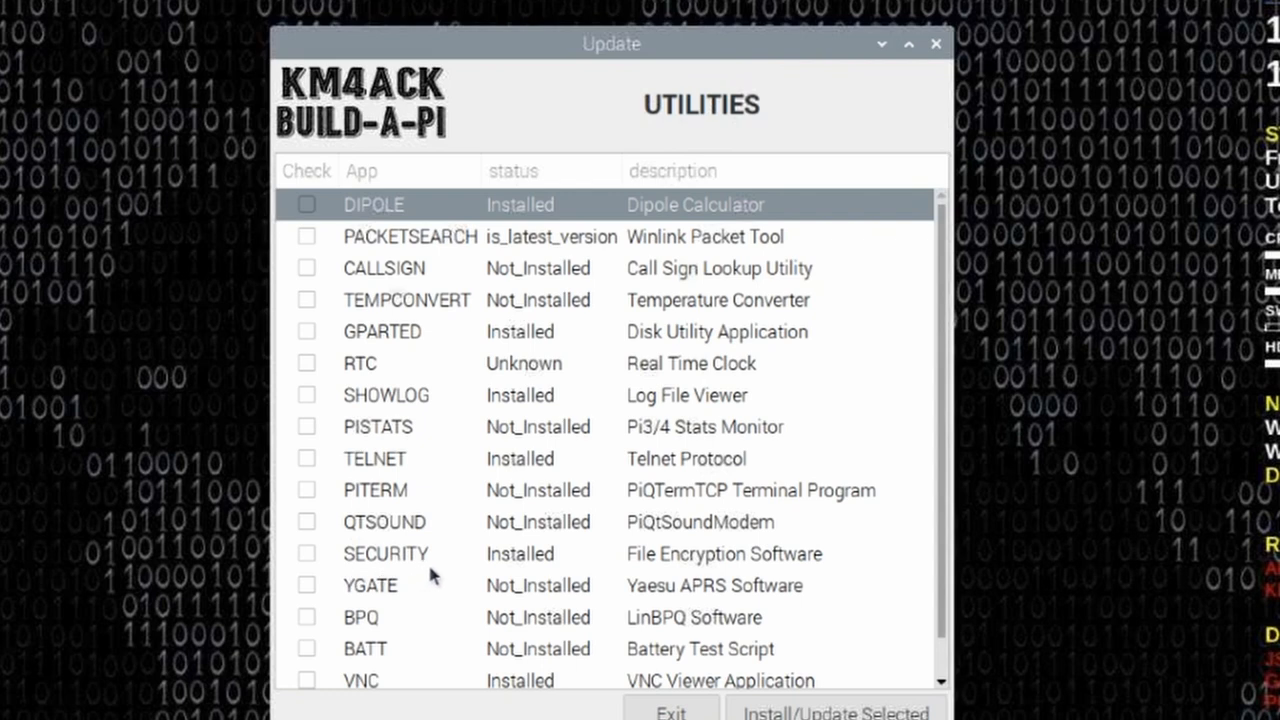
mouse_move(728, 582)
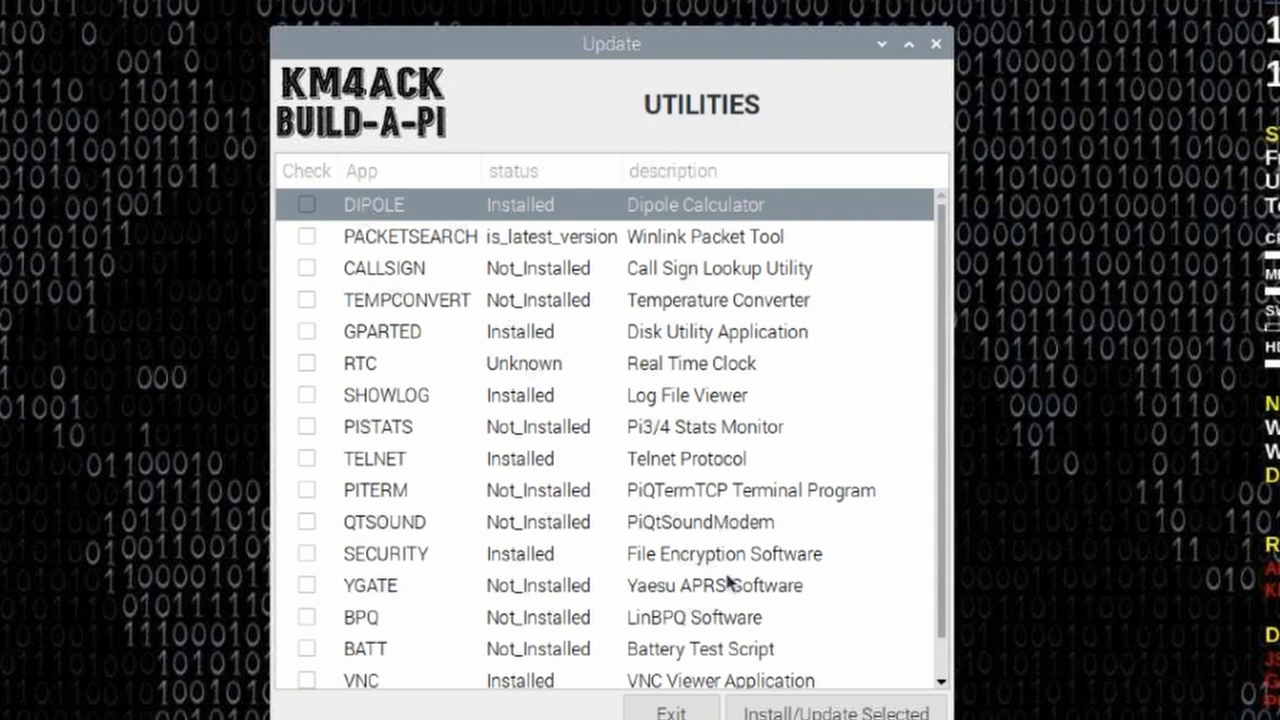
mouse_move(645, 710)
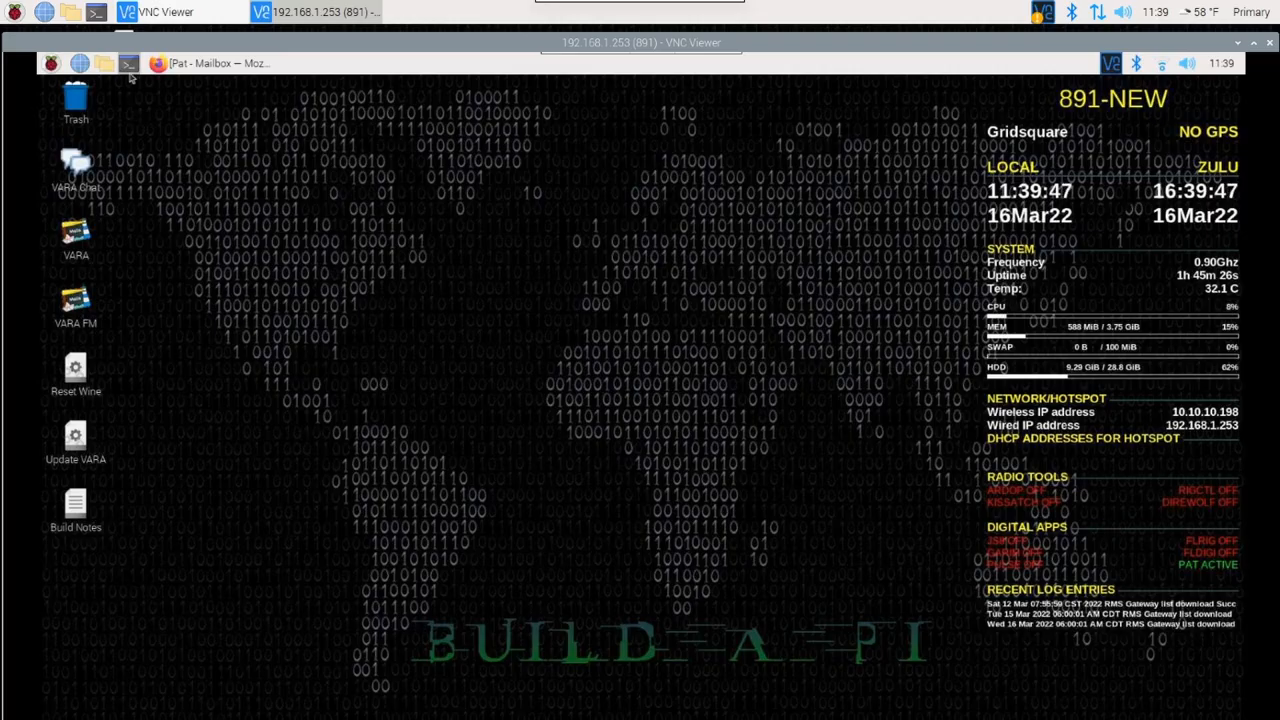
Step: Open a terminal on the Pi and run securetext to launch Paranoia Text Encryption
click(128, 63)
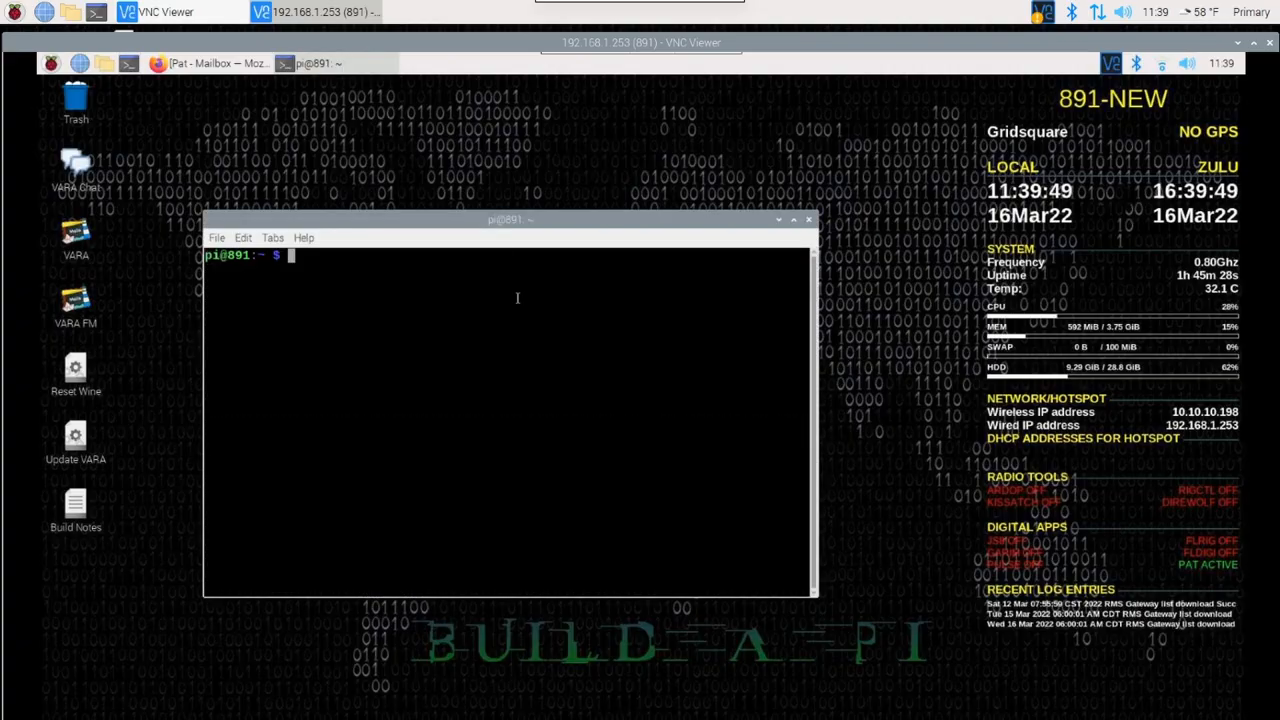
text(sec)
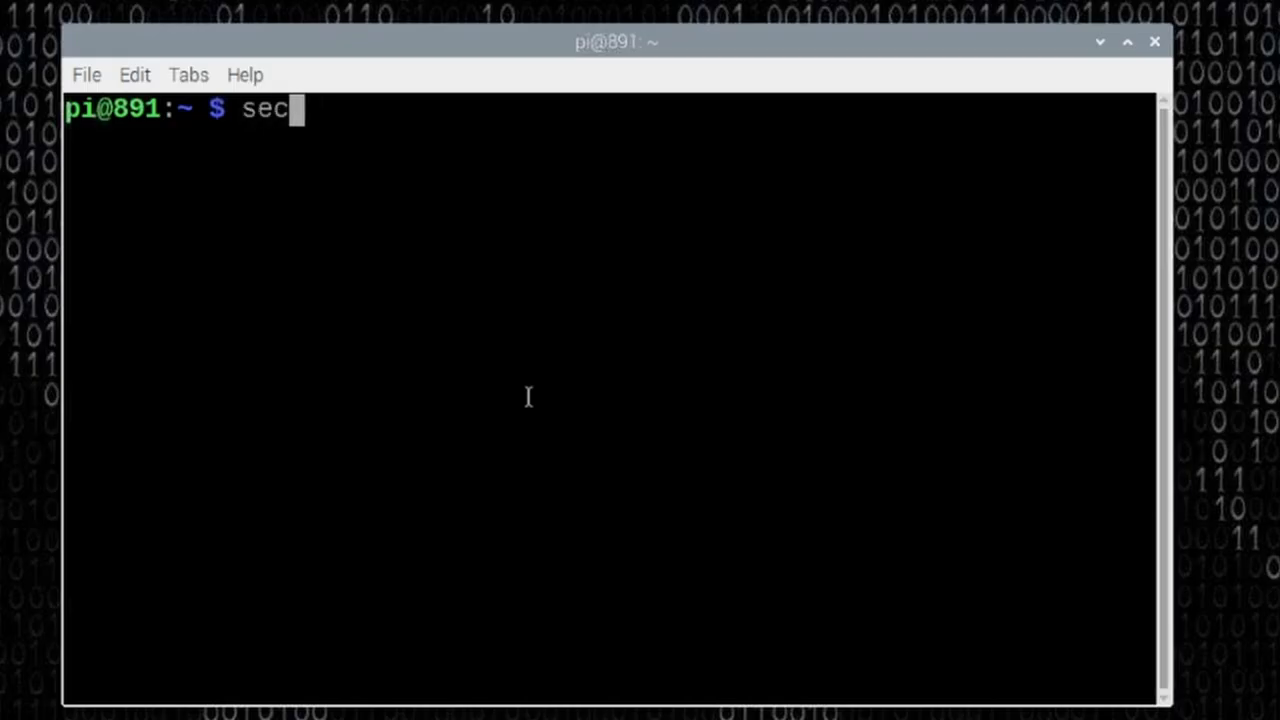
text(uretext)
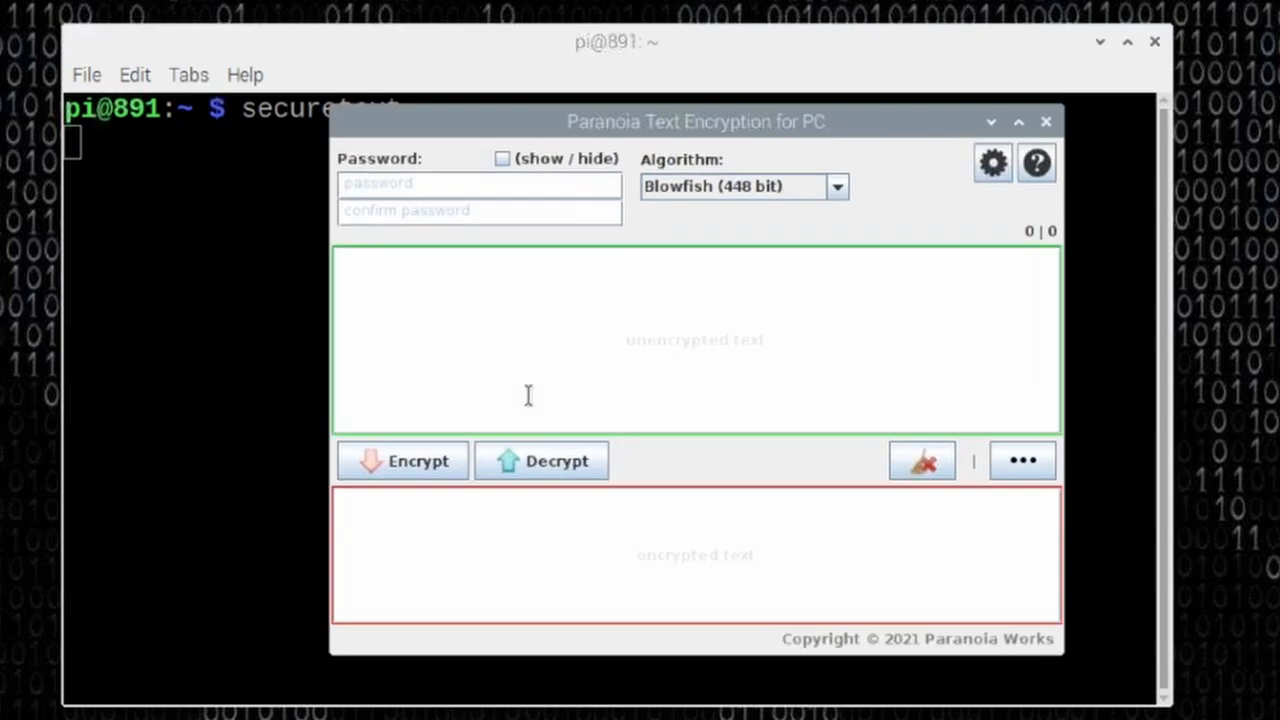
Step: Reposition the encryption window and enter 'Test for the video' as the plain text
drag(697, 121, 681, 113)
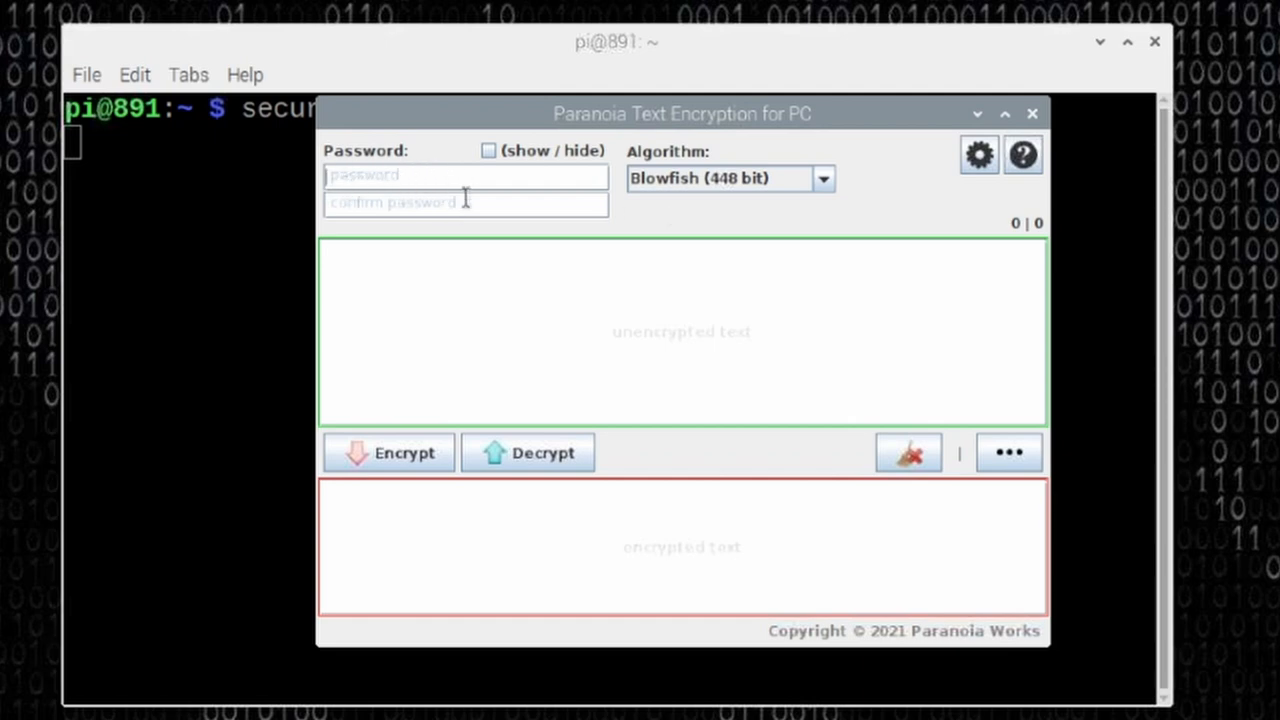
mouse_move(725, 185)
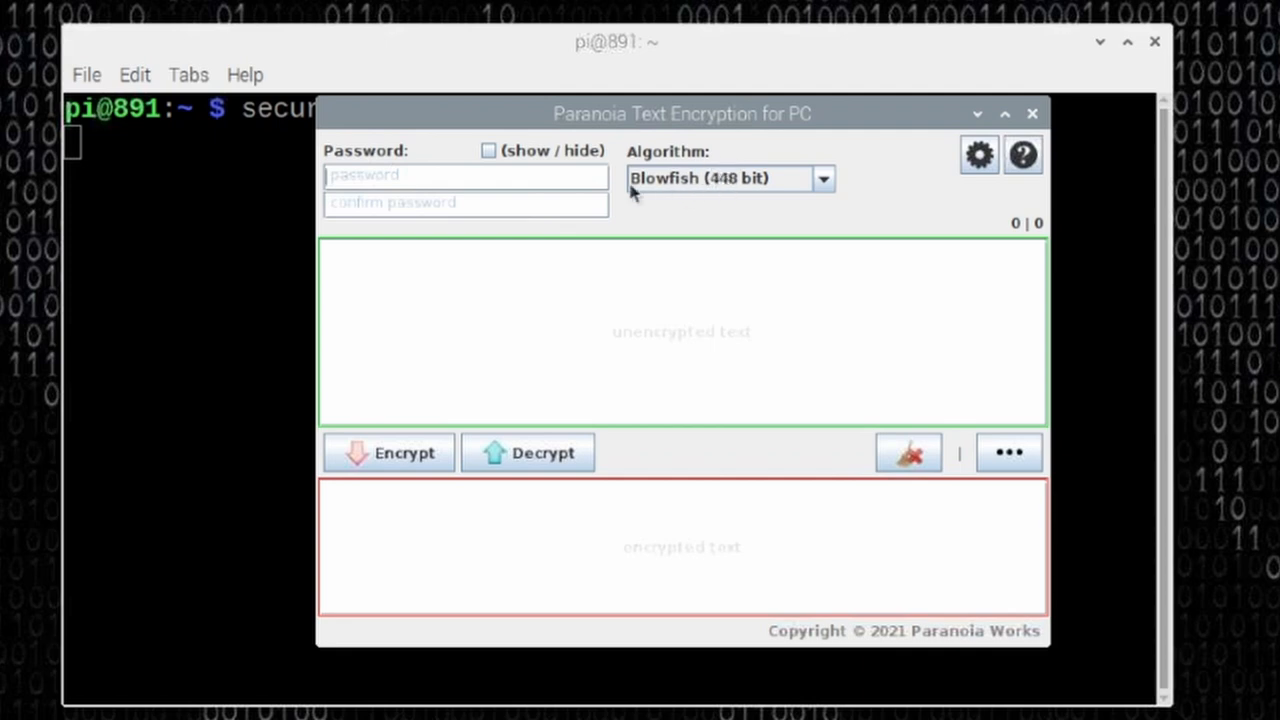
mouse_move(474, 293)
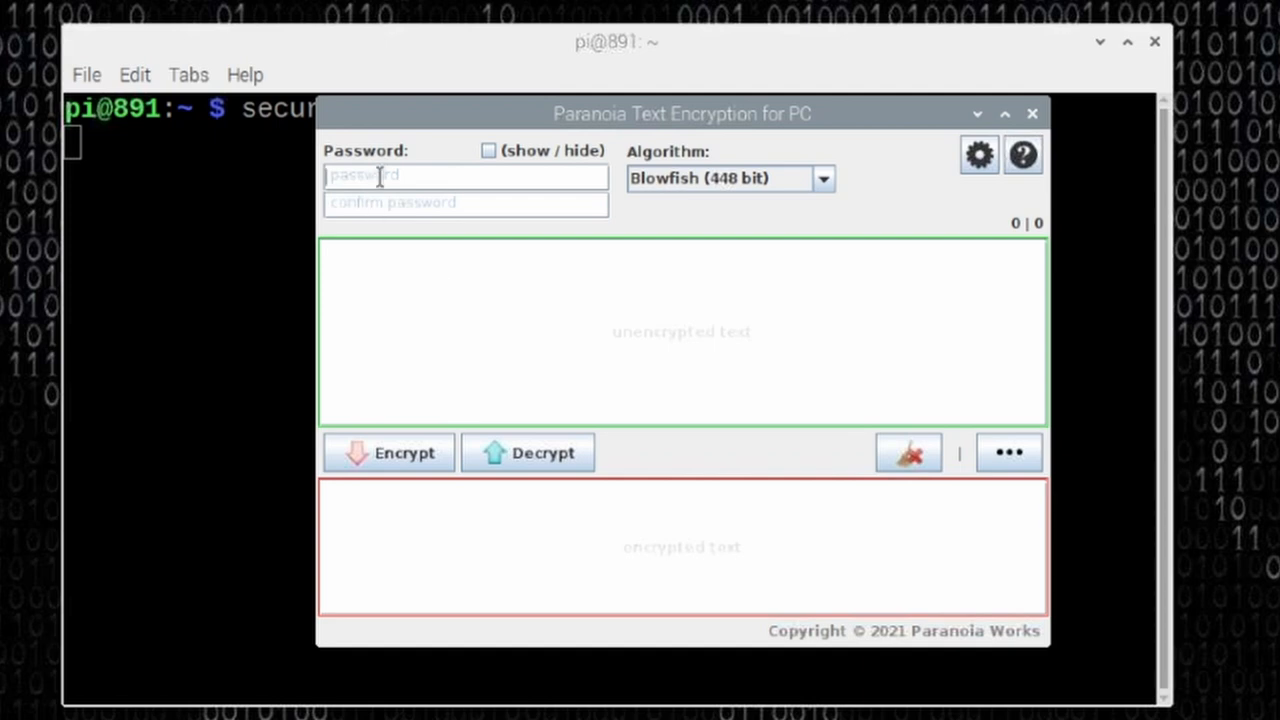
text(Test for the video)
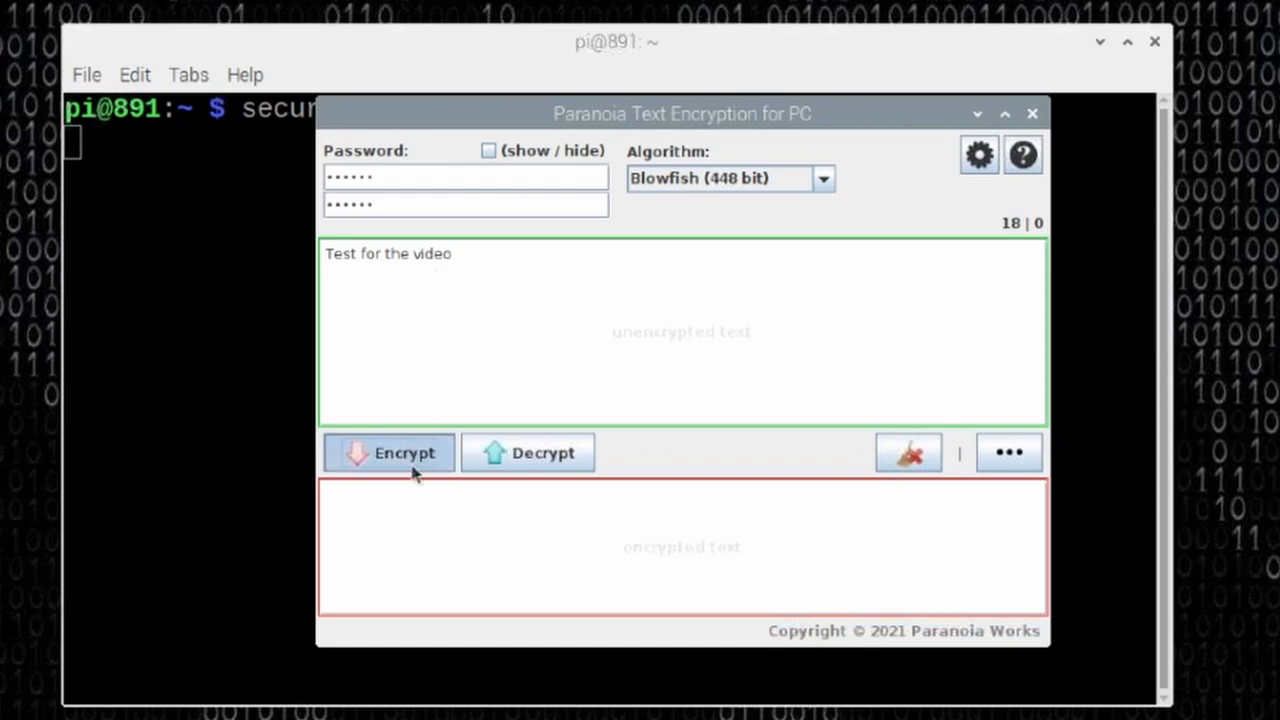
Step: Encrypt the message with Blowfish (448 bit), producing a 48-character ciphertext
click(388, 452)
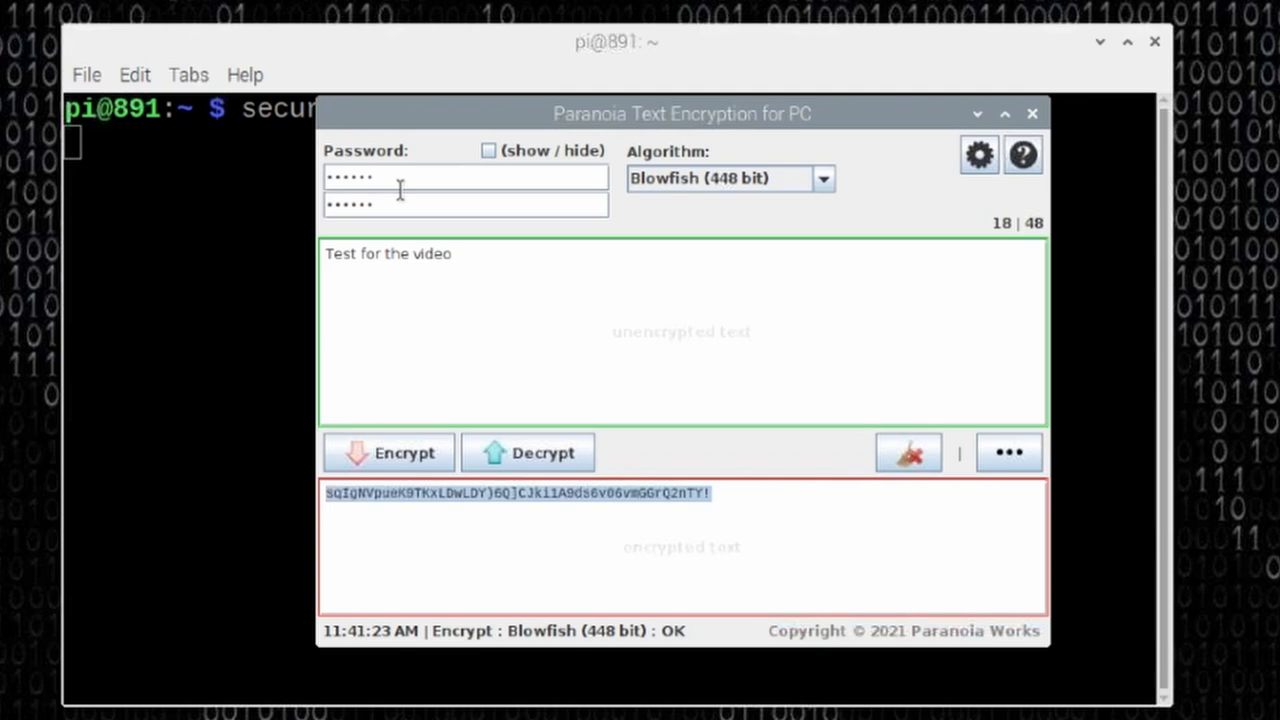
mouse_move(594, 557)
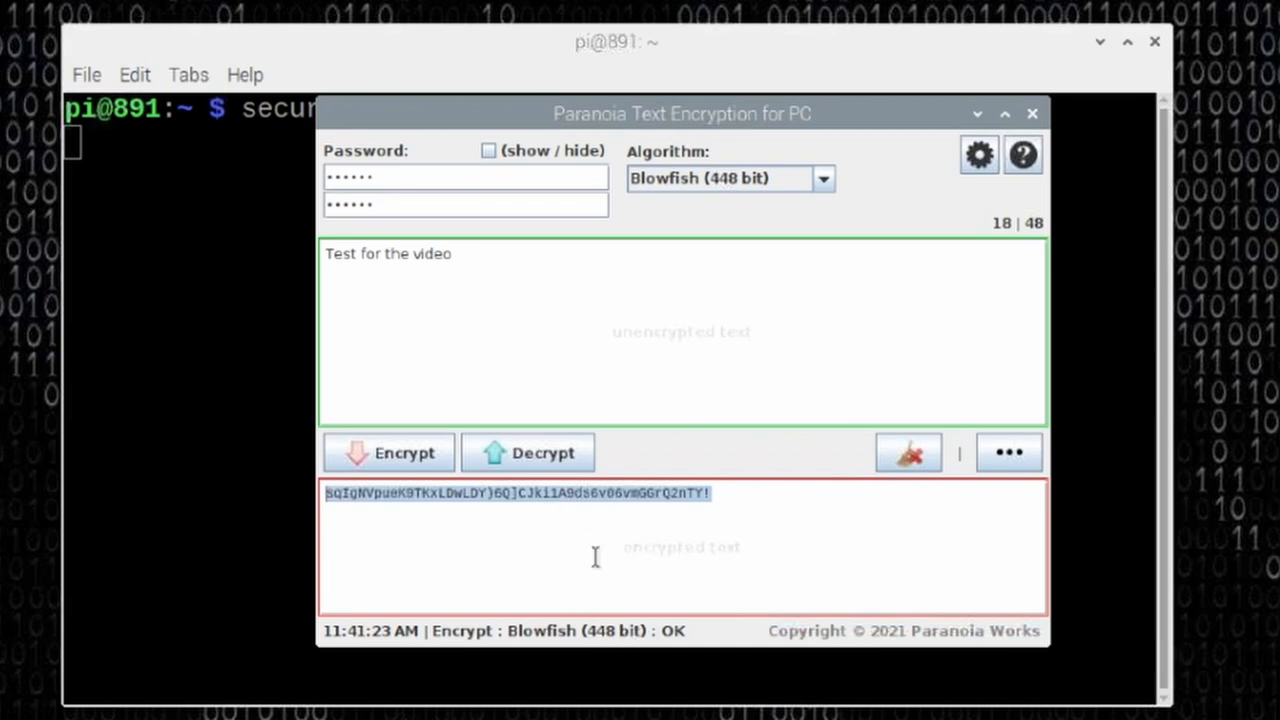
mouse_move(496, 543)
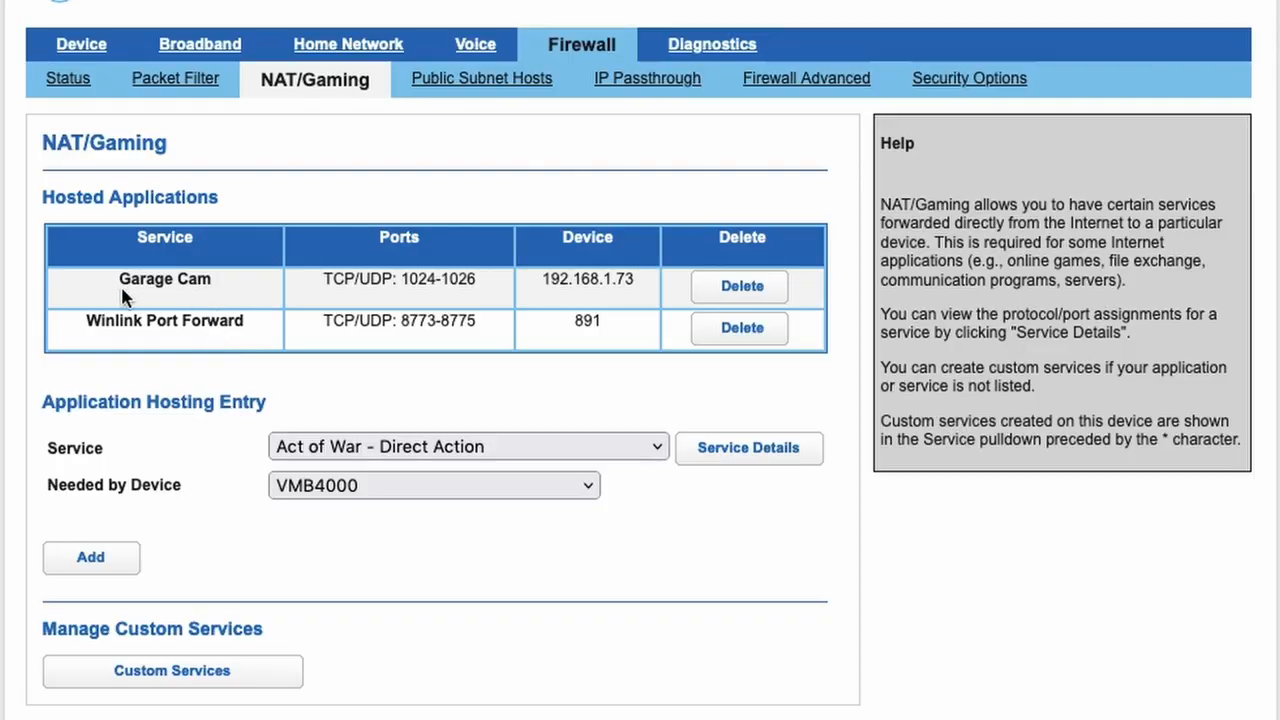
mouse_move(152, 341)
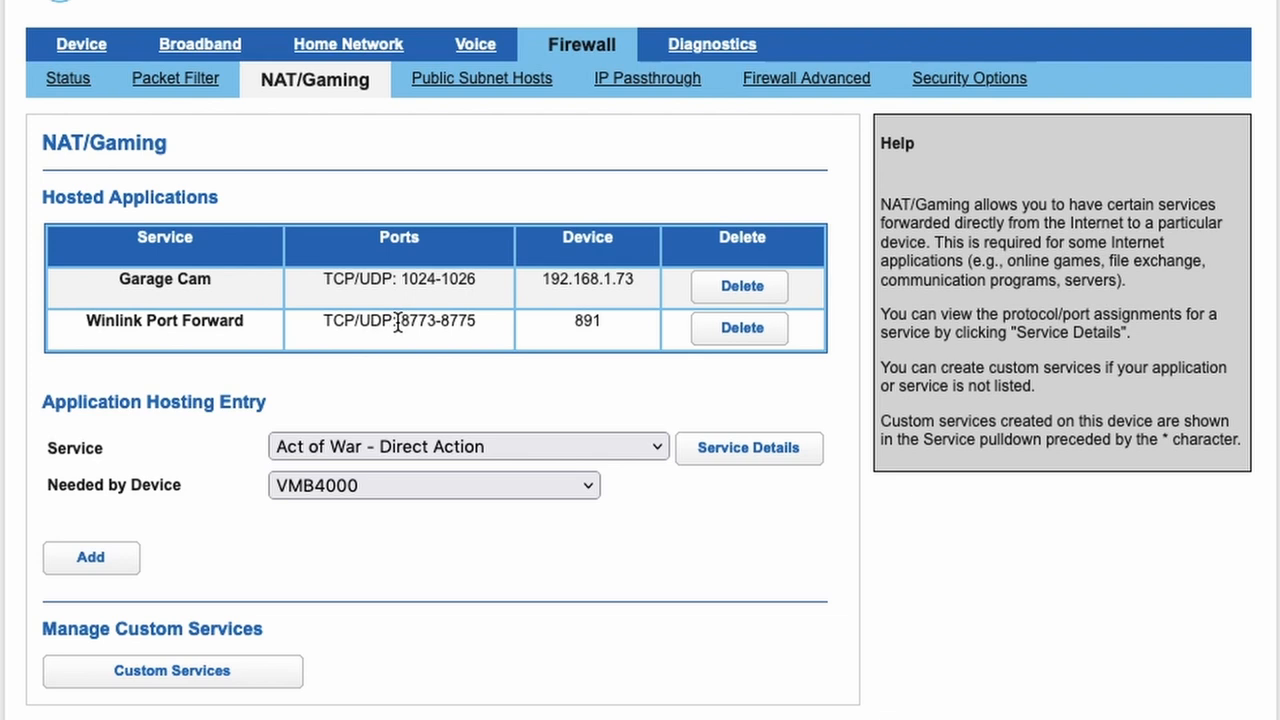
double_click(430, 320)
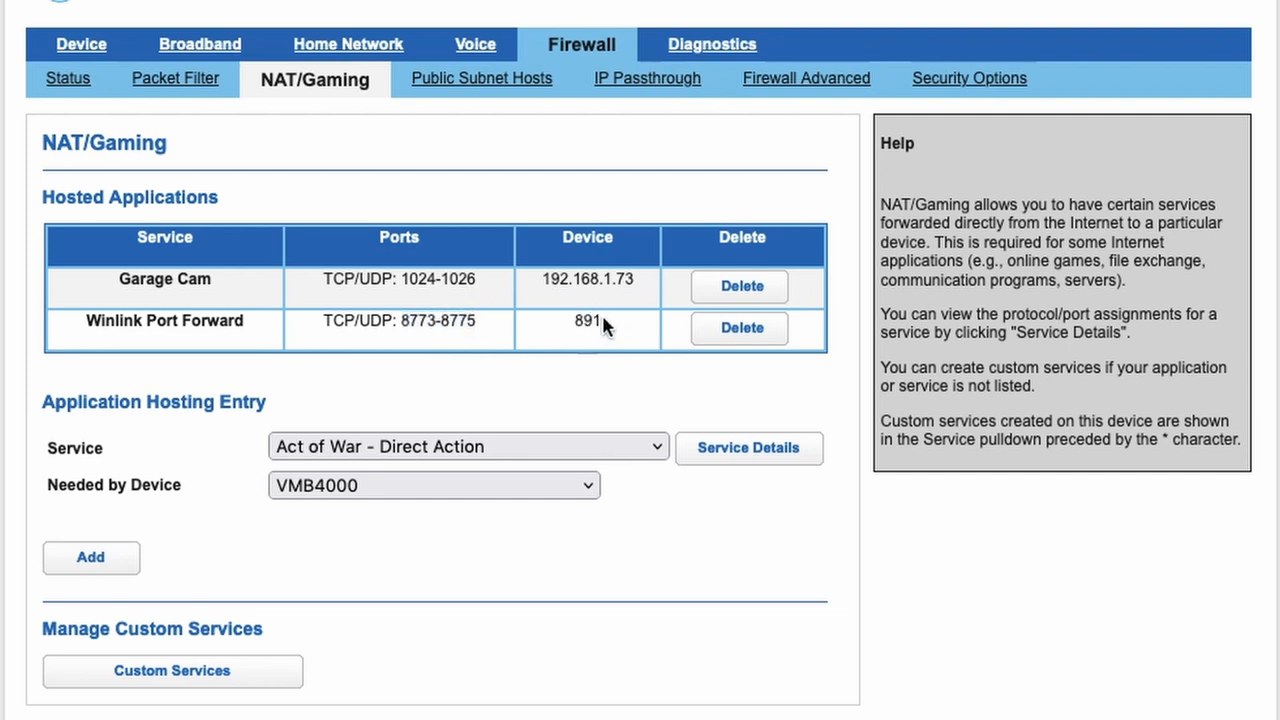
double_click(587, 321)
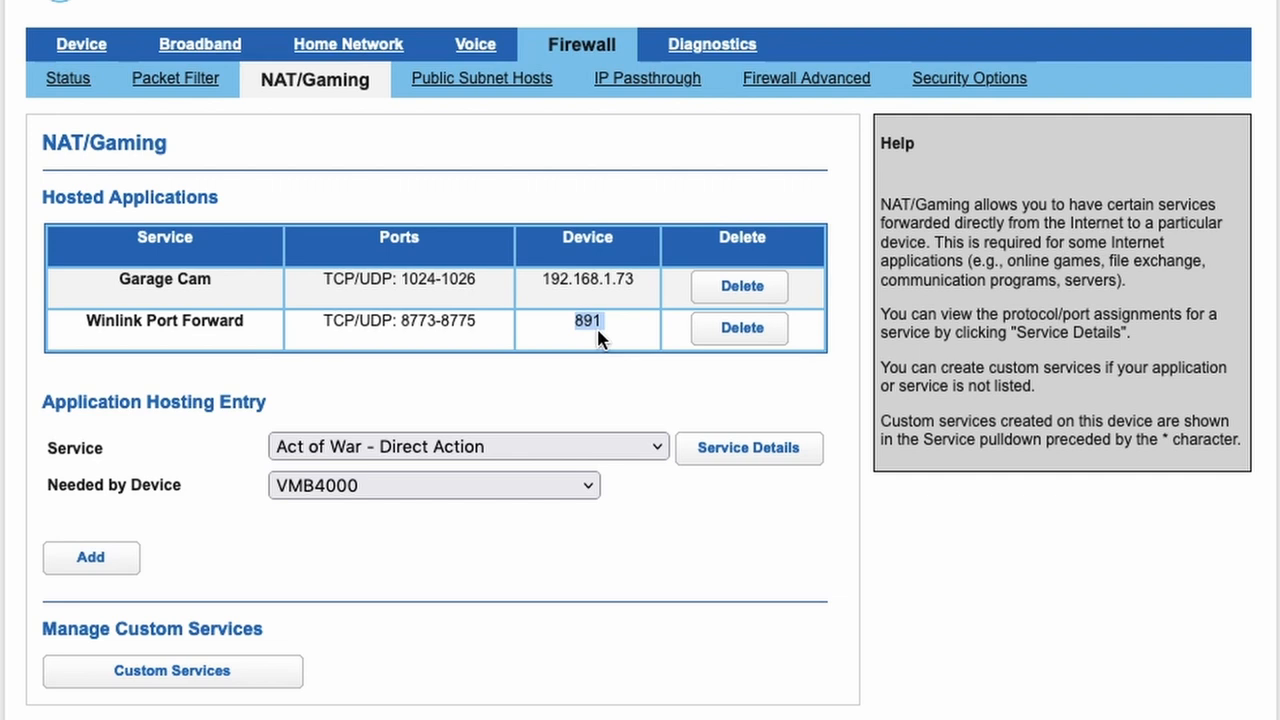
mouse_move(610, 320)
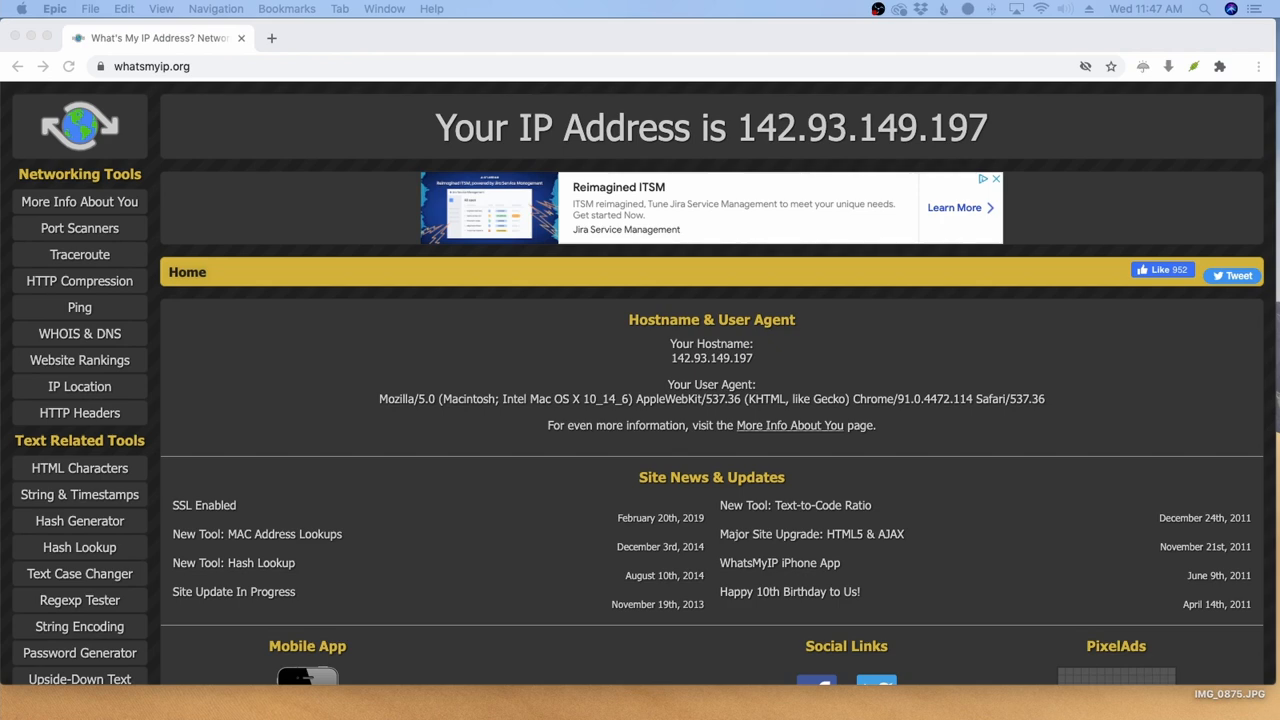
mouse_move(262, 166)
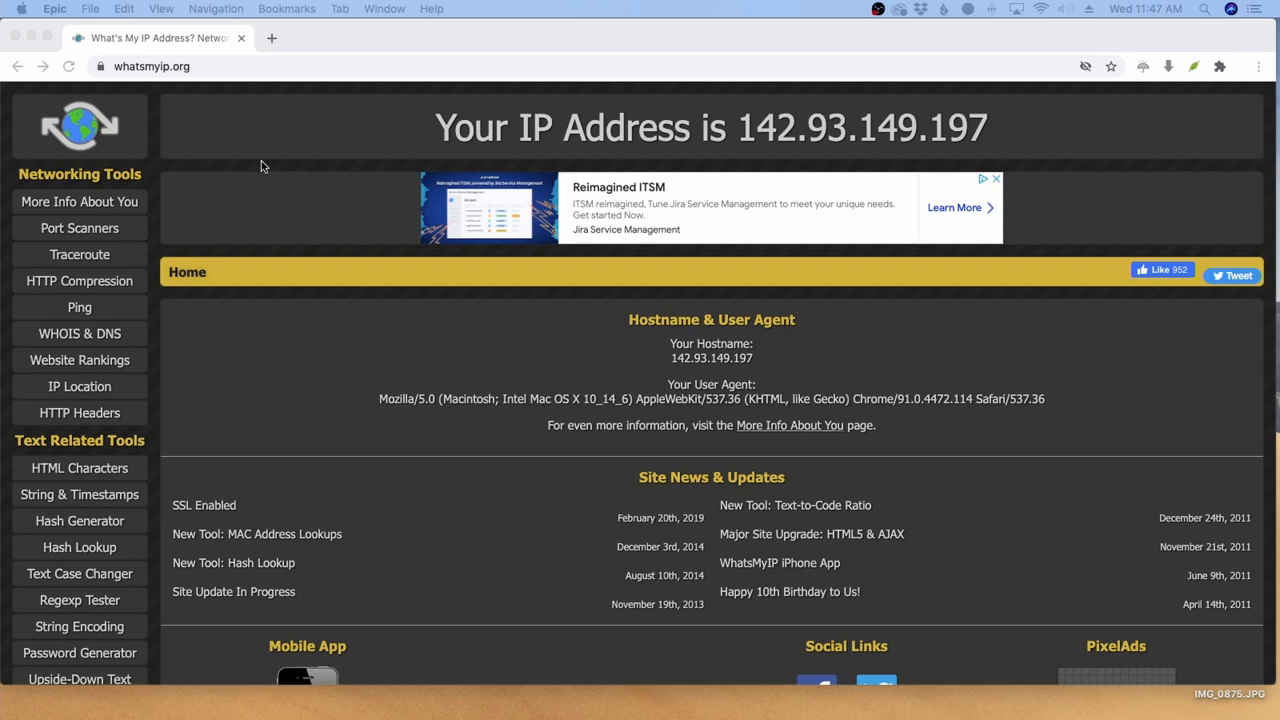
mouse_move(209, 74)
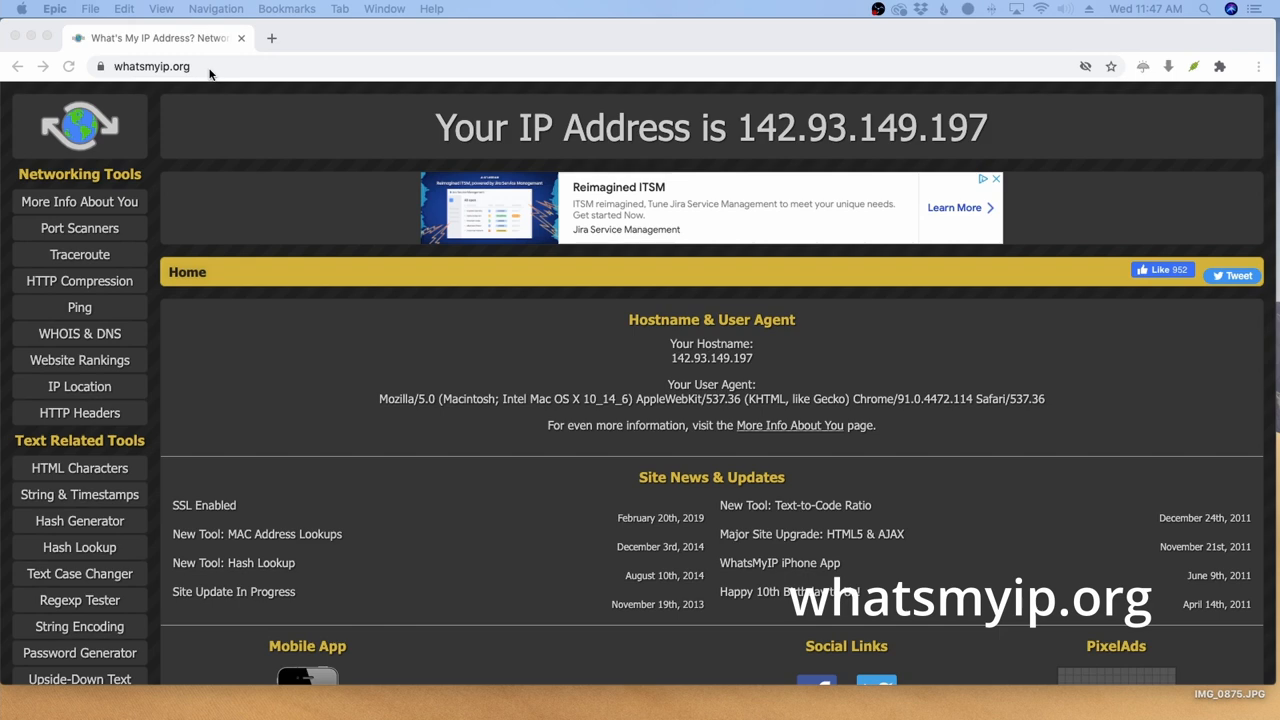
mouse_move(733, 148)
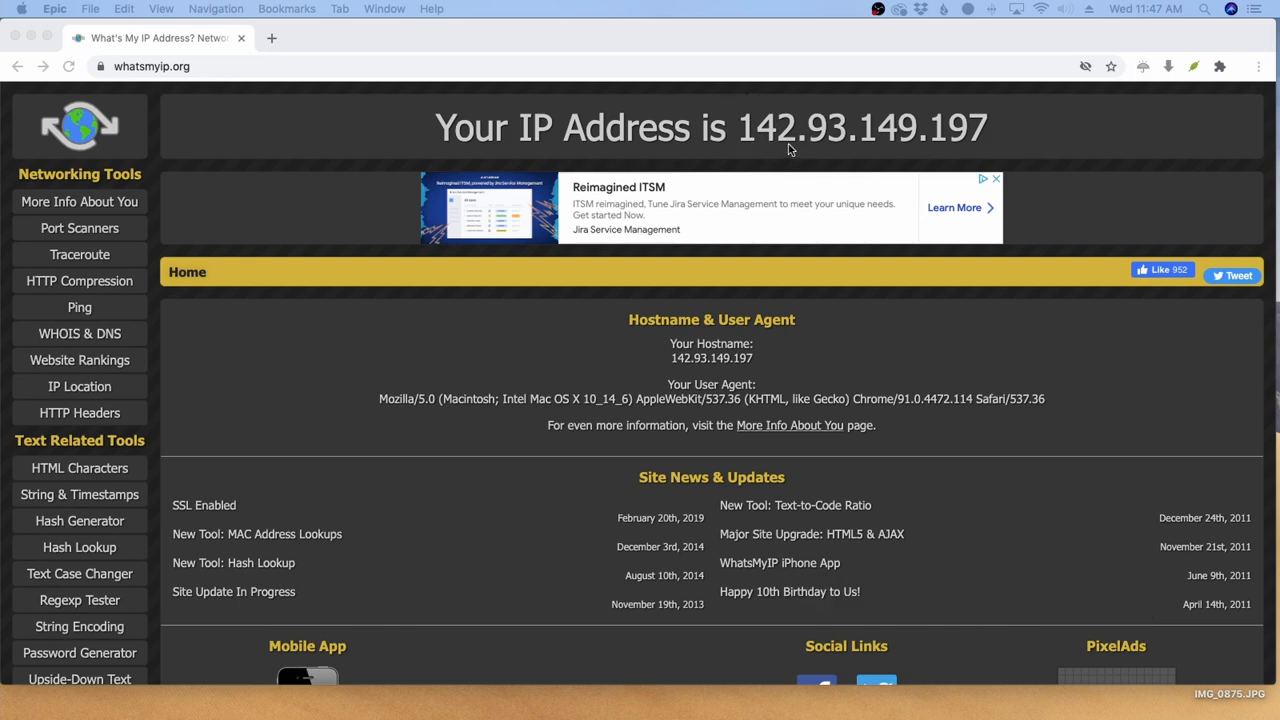
mouse_move(828, 112)
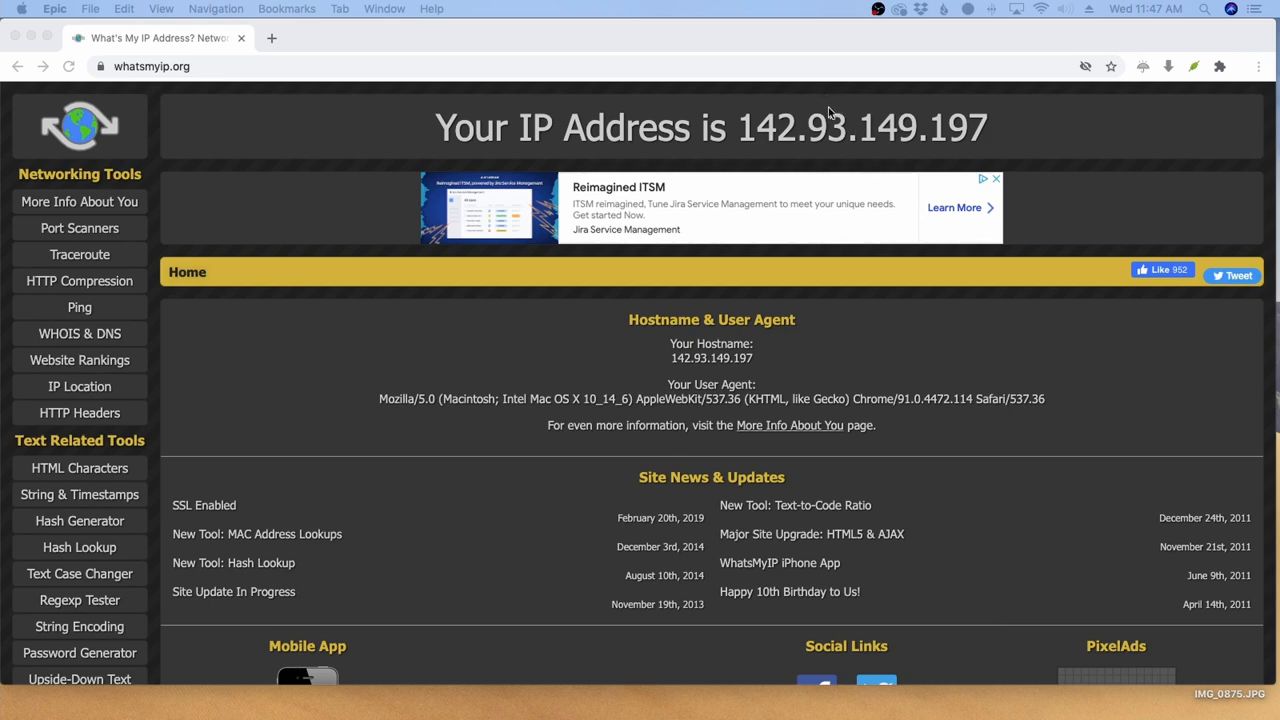
mouse_move(775, 139)
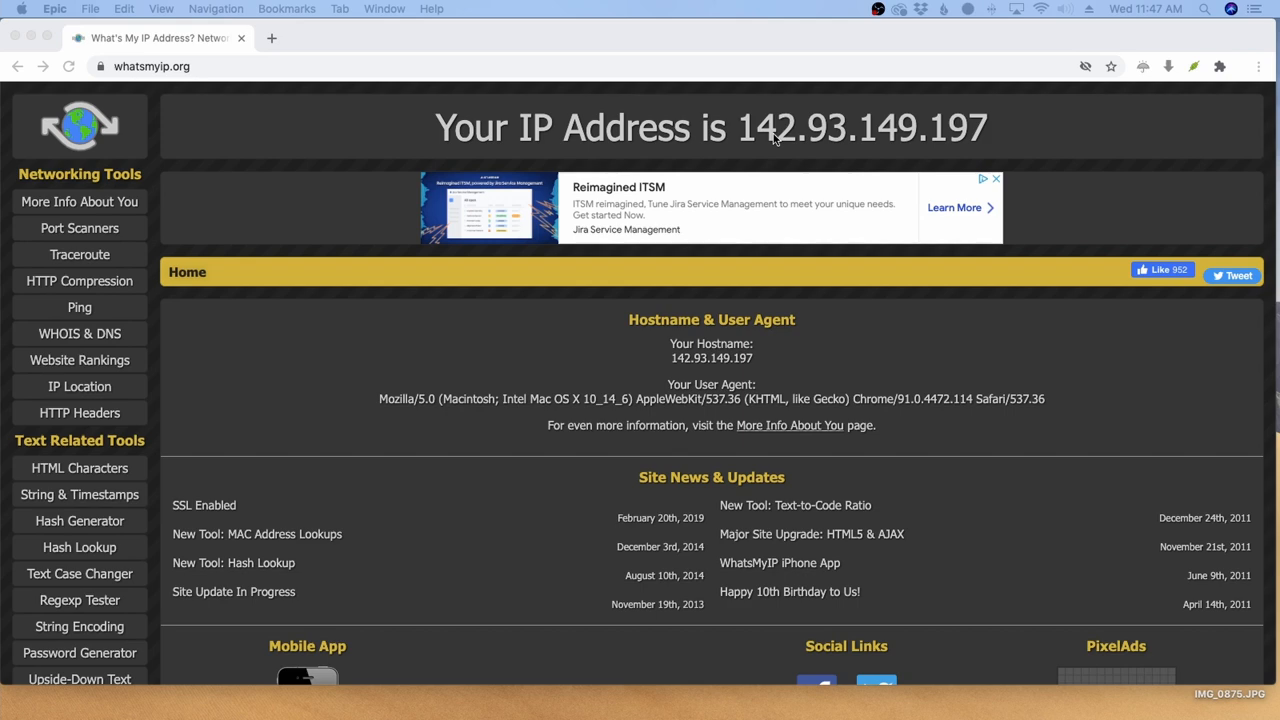
mouse_move(813, 158)
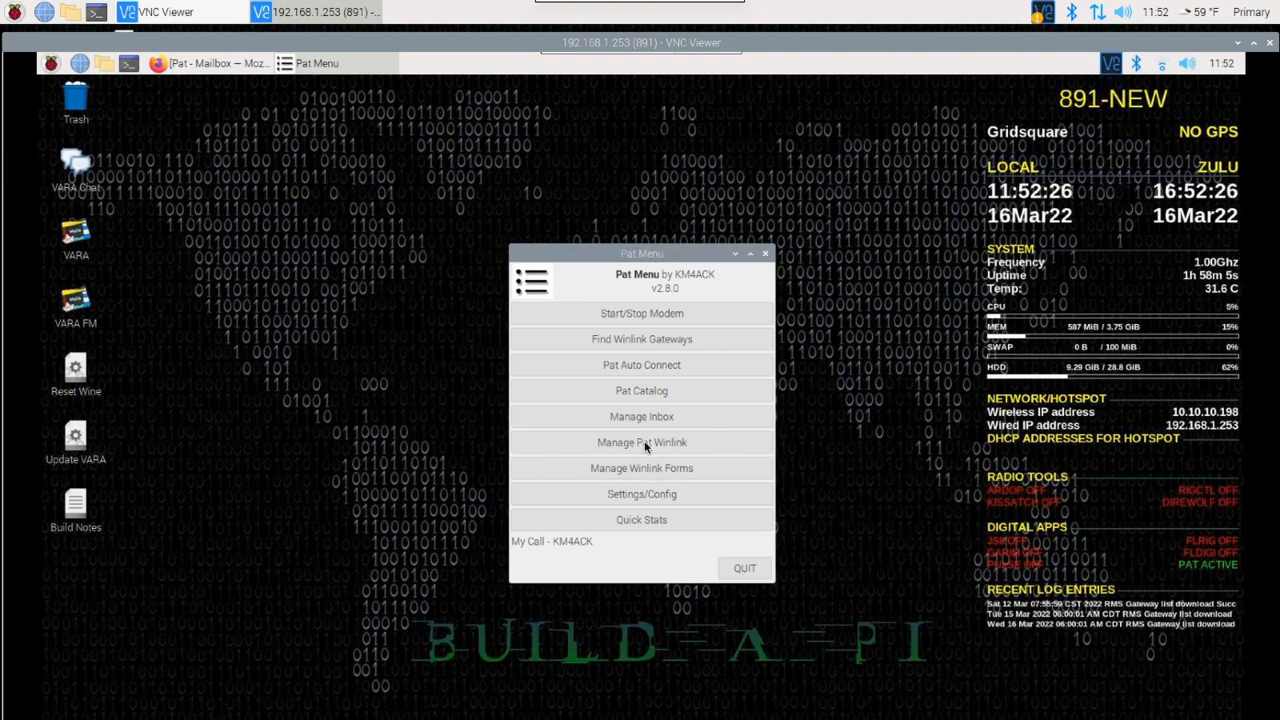
Step: Go through Manage Pat Winlink to the Add P2P Alias form
click(641, 442)
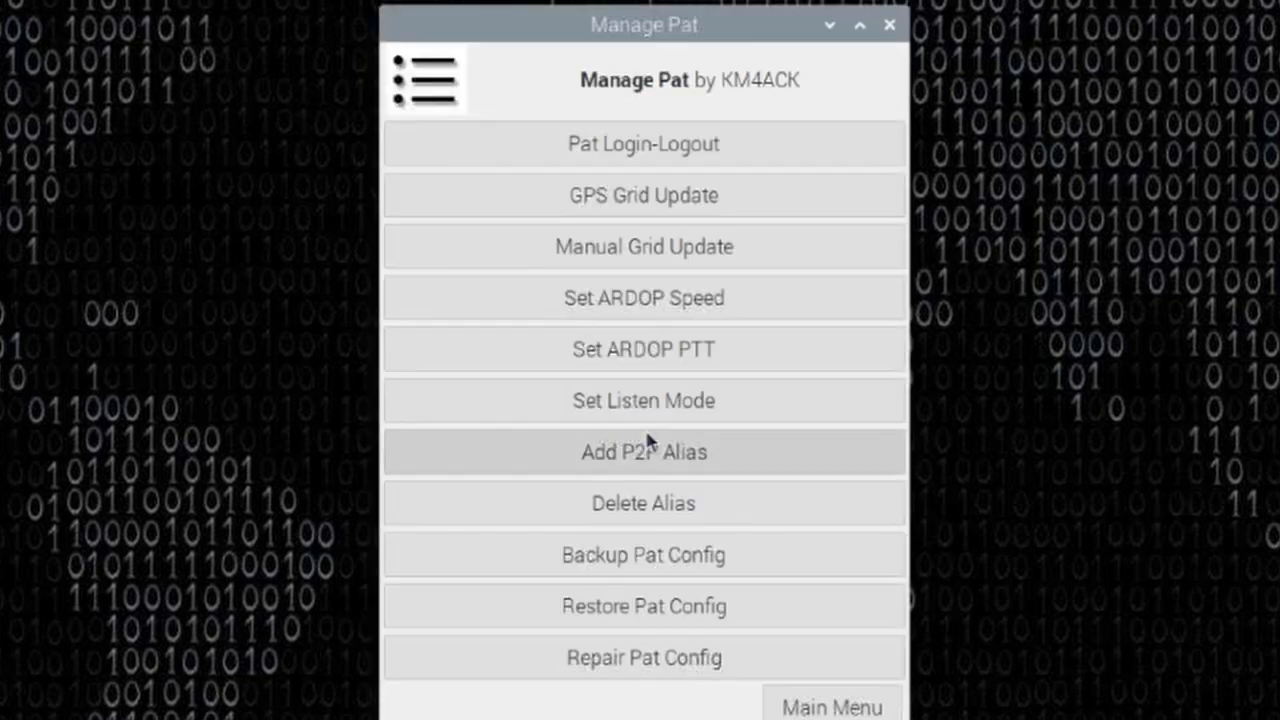
mouse_move(585, 457)
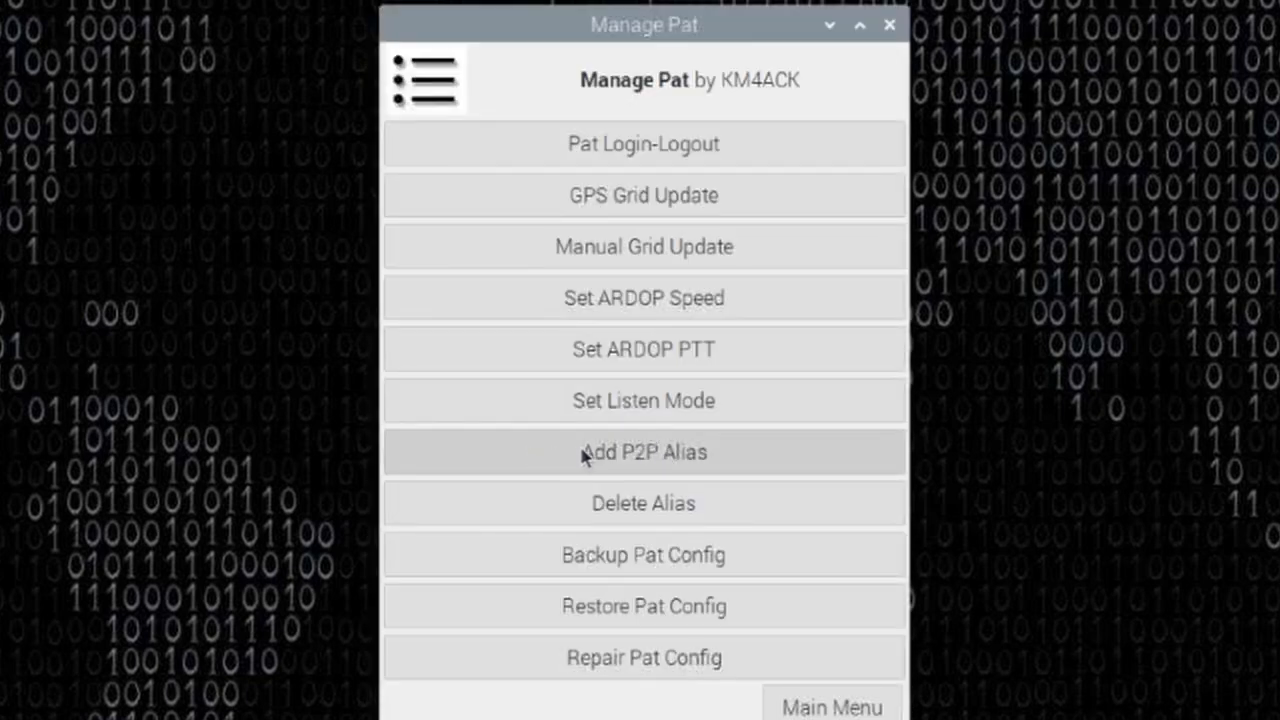
mouse_move(753, 458)
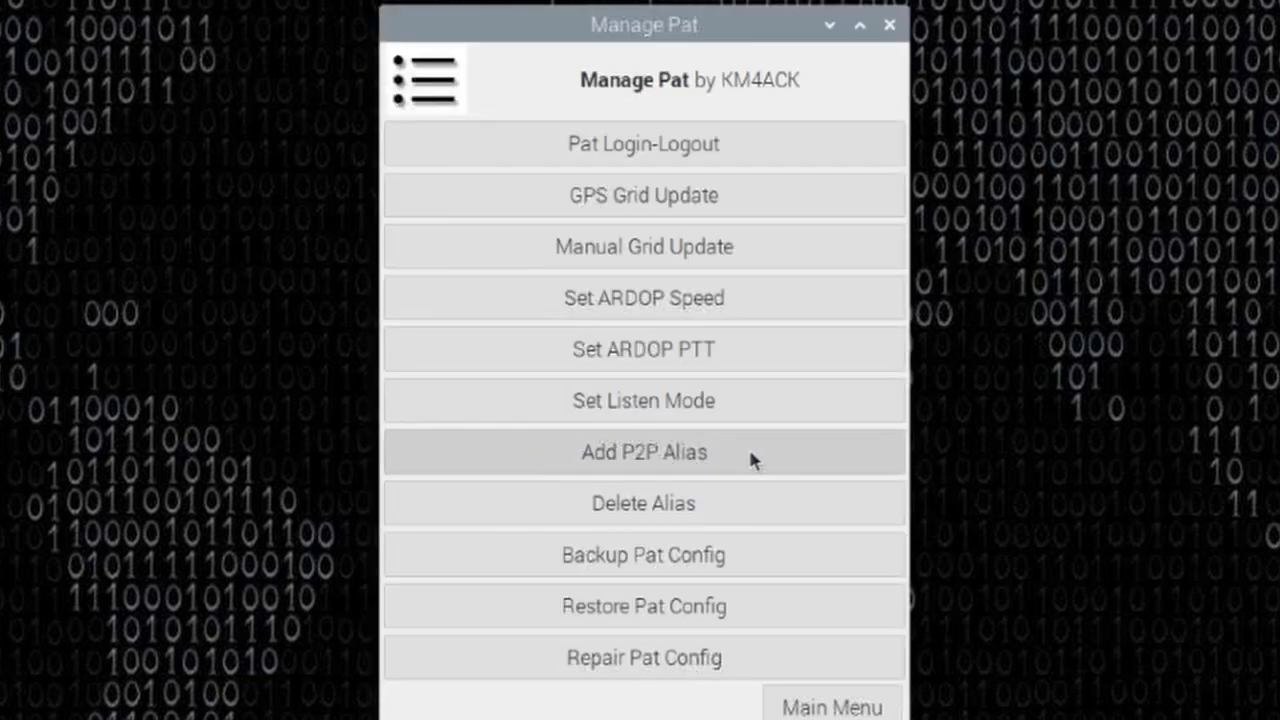
click(643, 452)
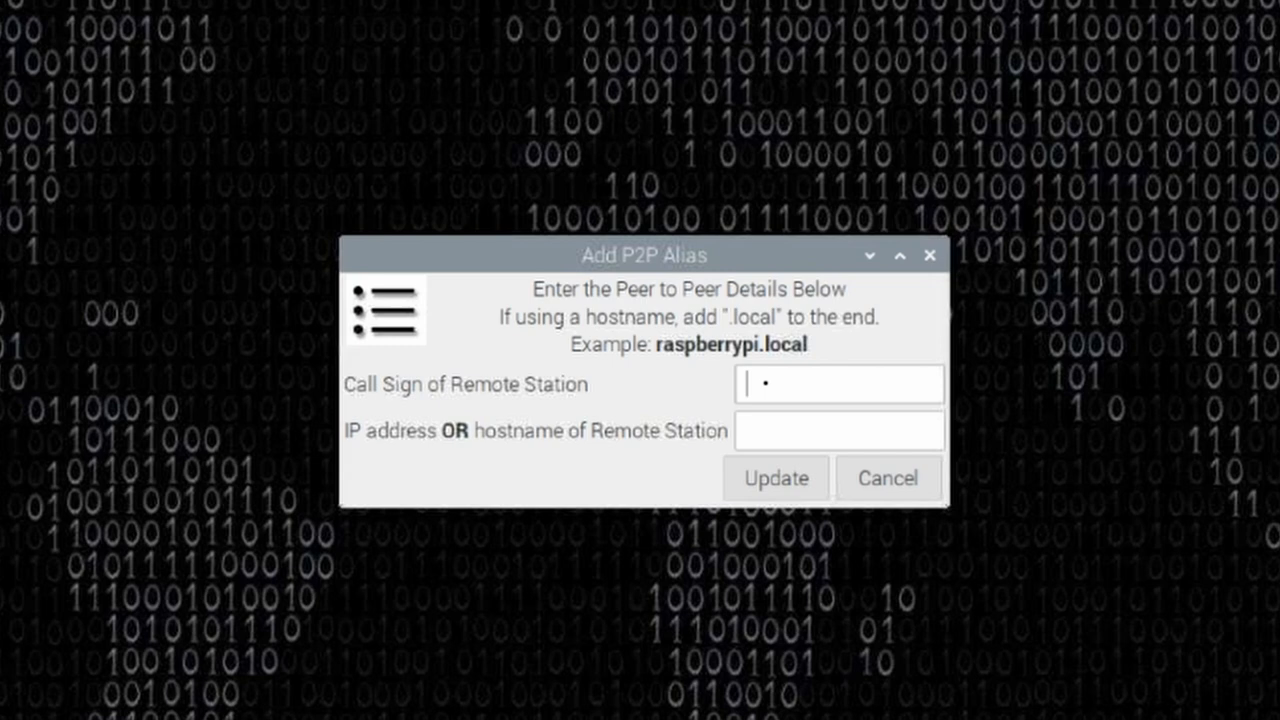
text(kf)
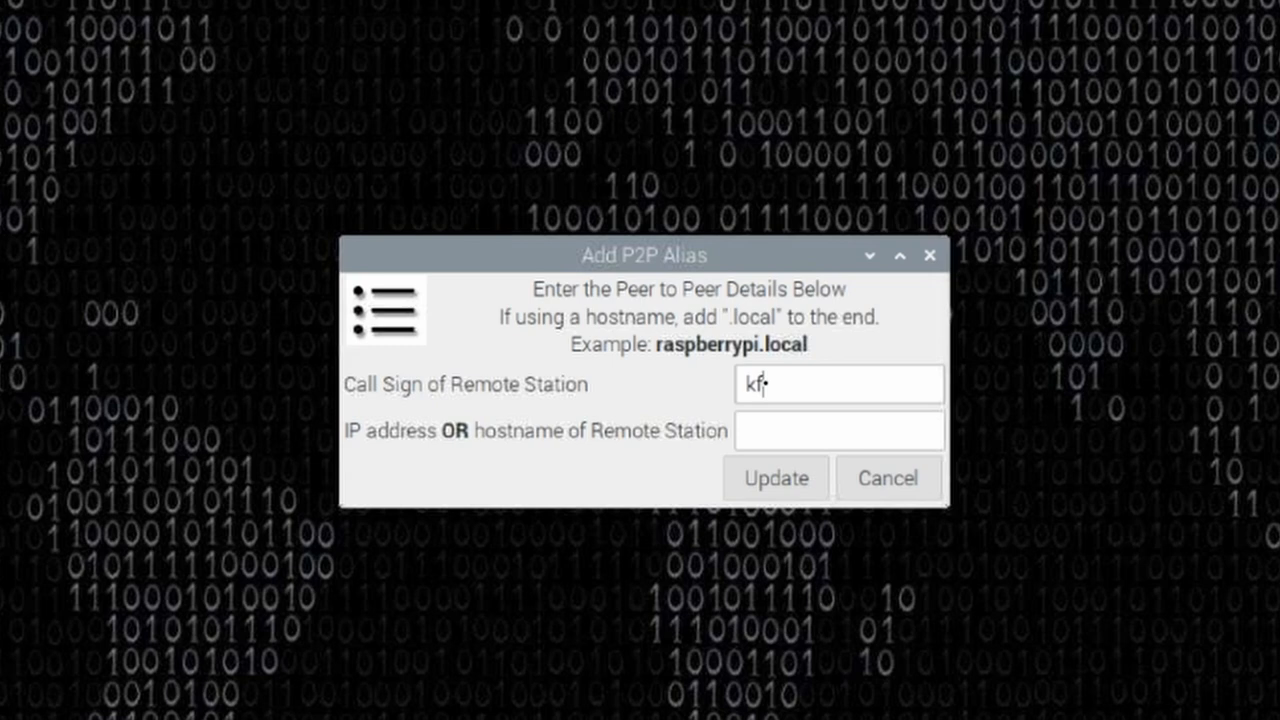
text(7vut)
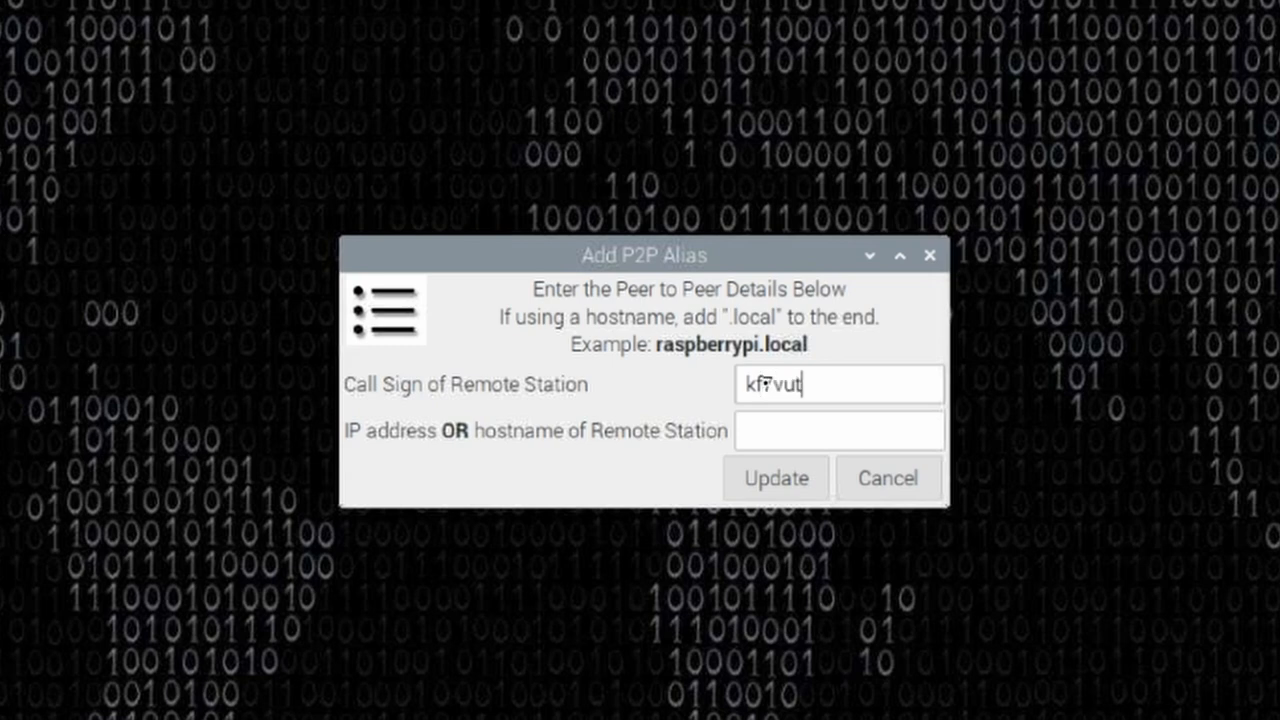
click(838, 430)
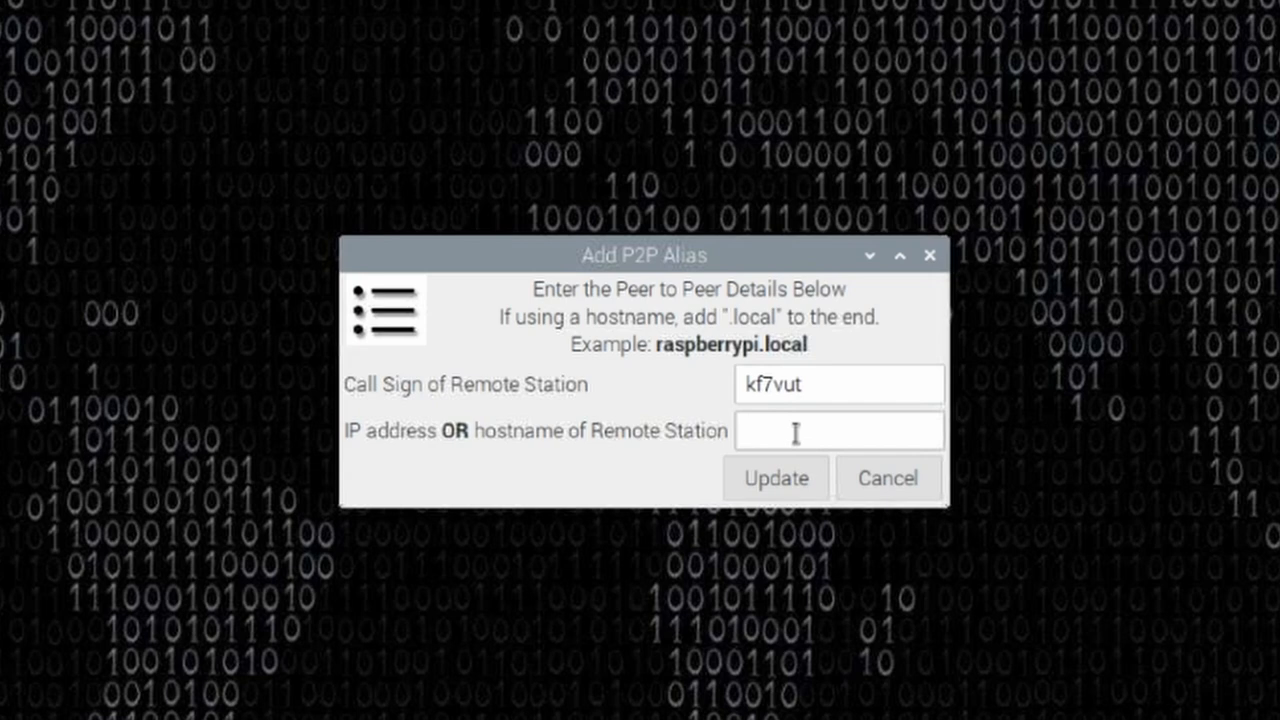
click(840, 430)
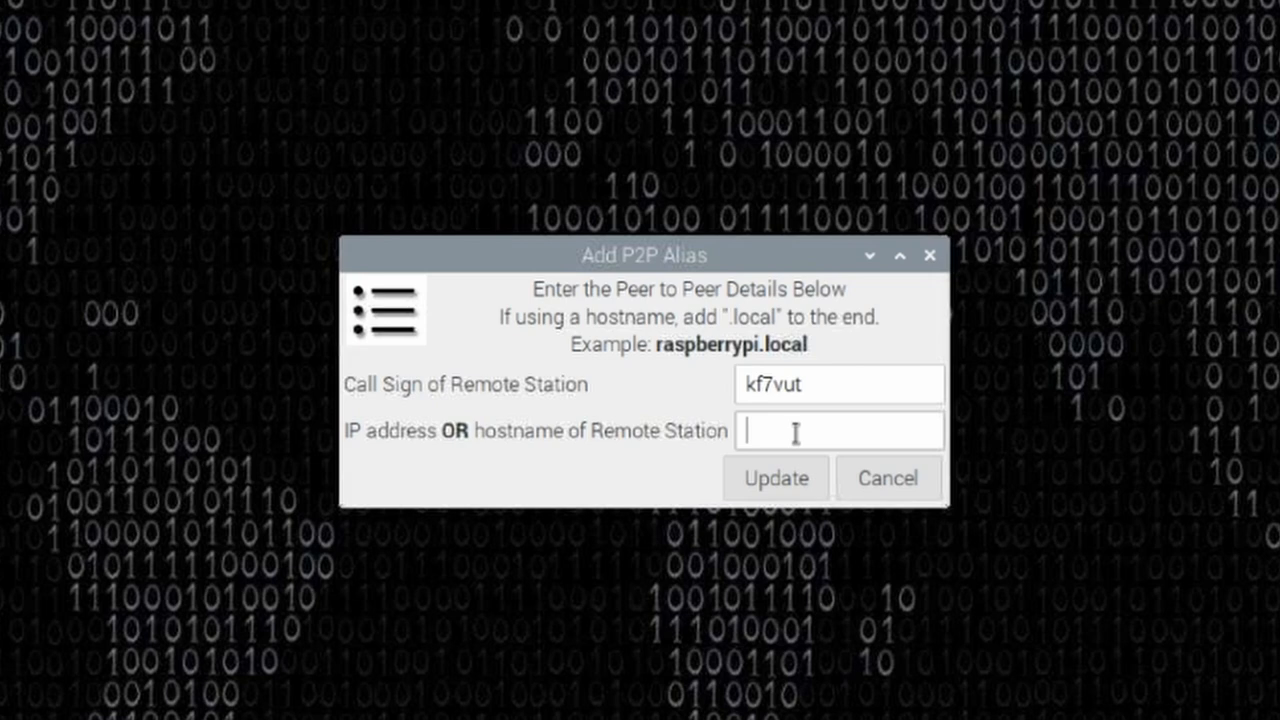
text(14.123.)
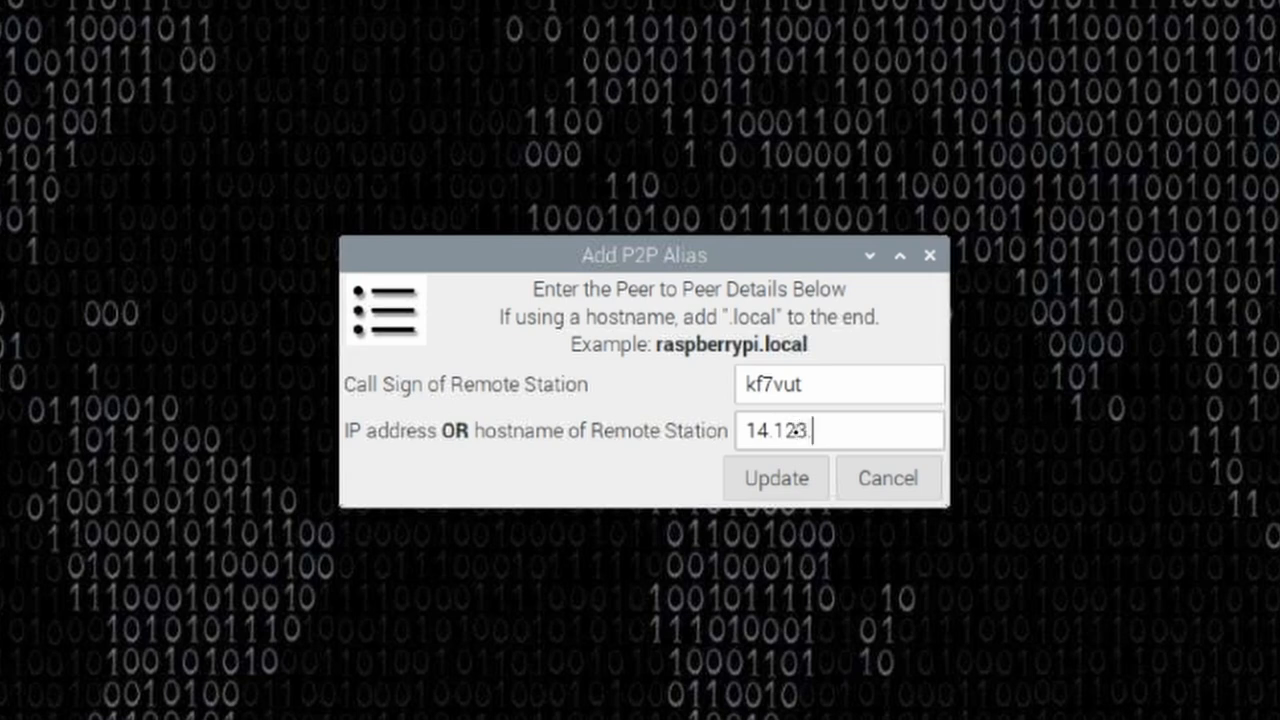
text(45)
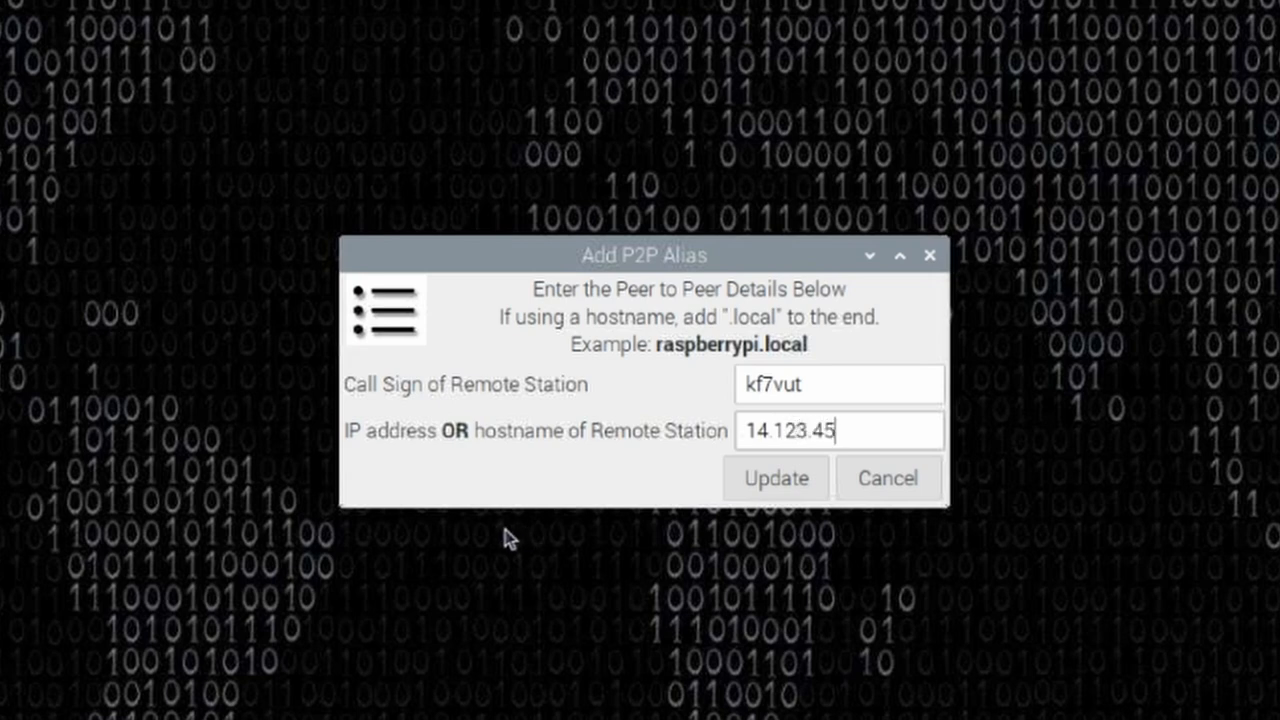
text(67)
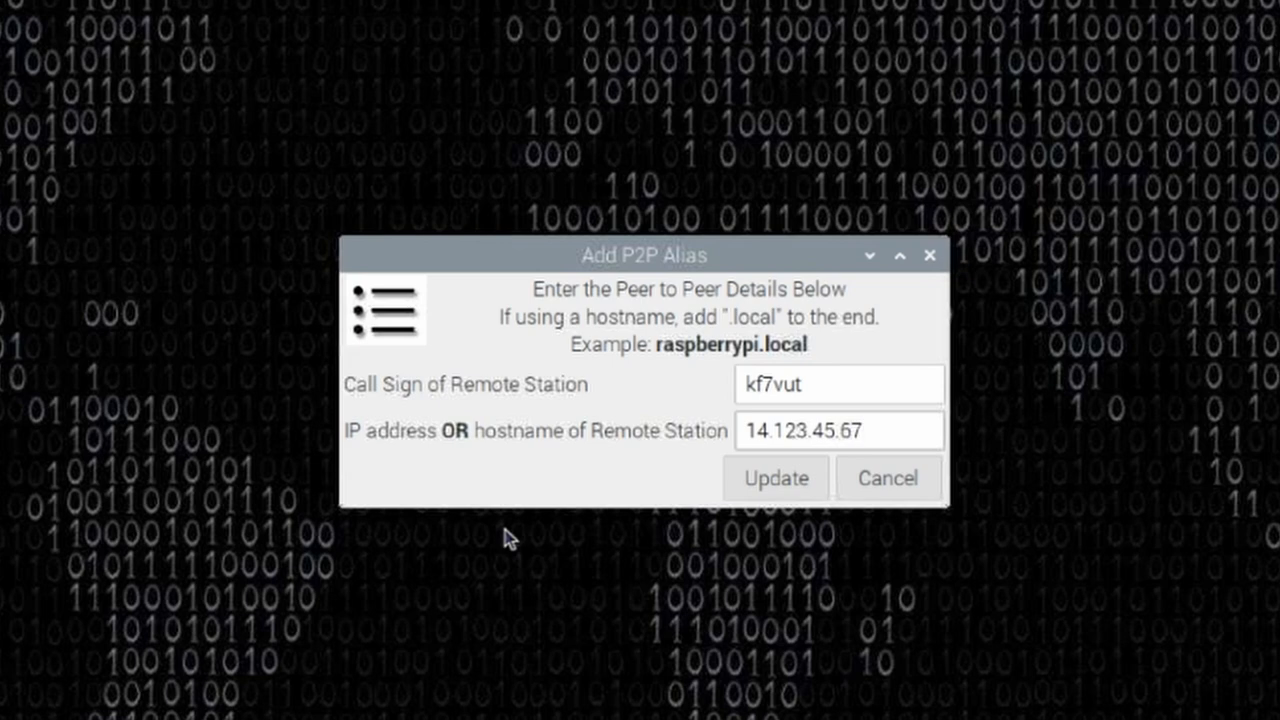
click(838, 430)
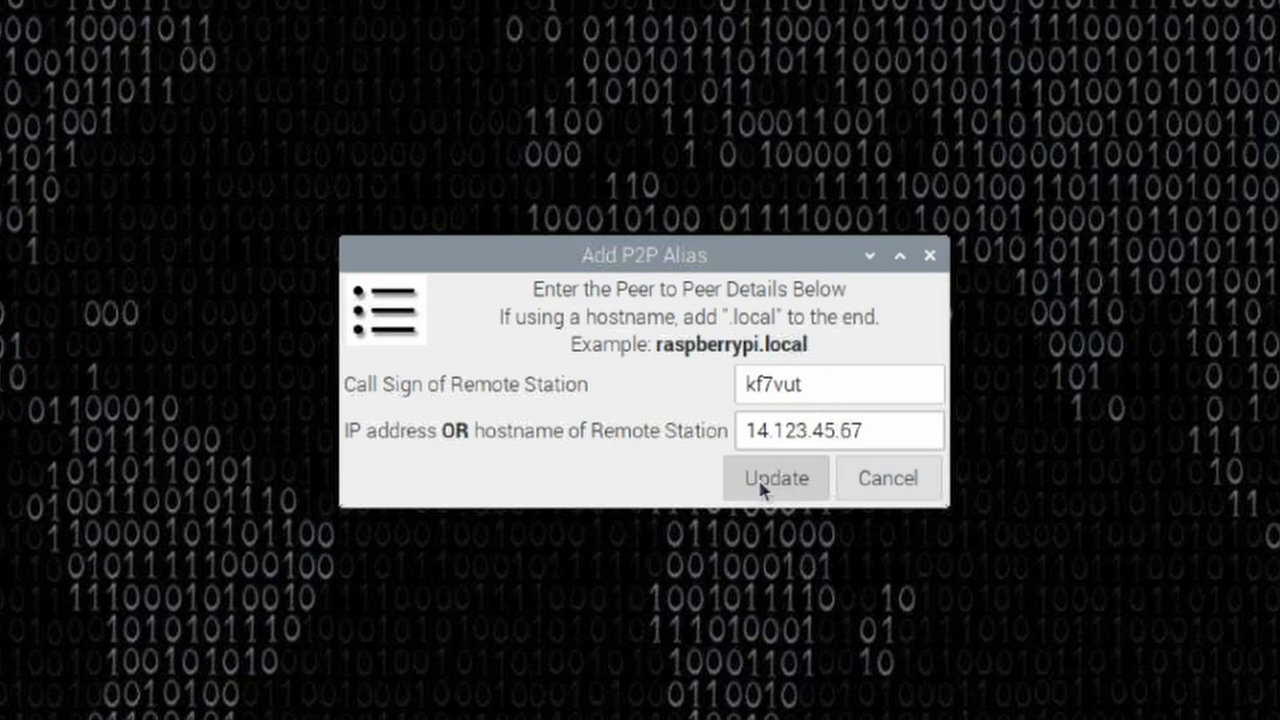
click(775, 478)
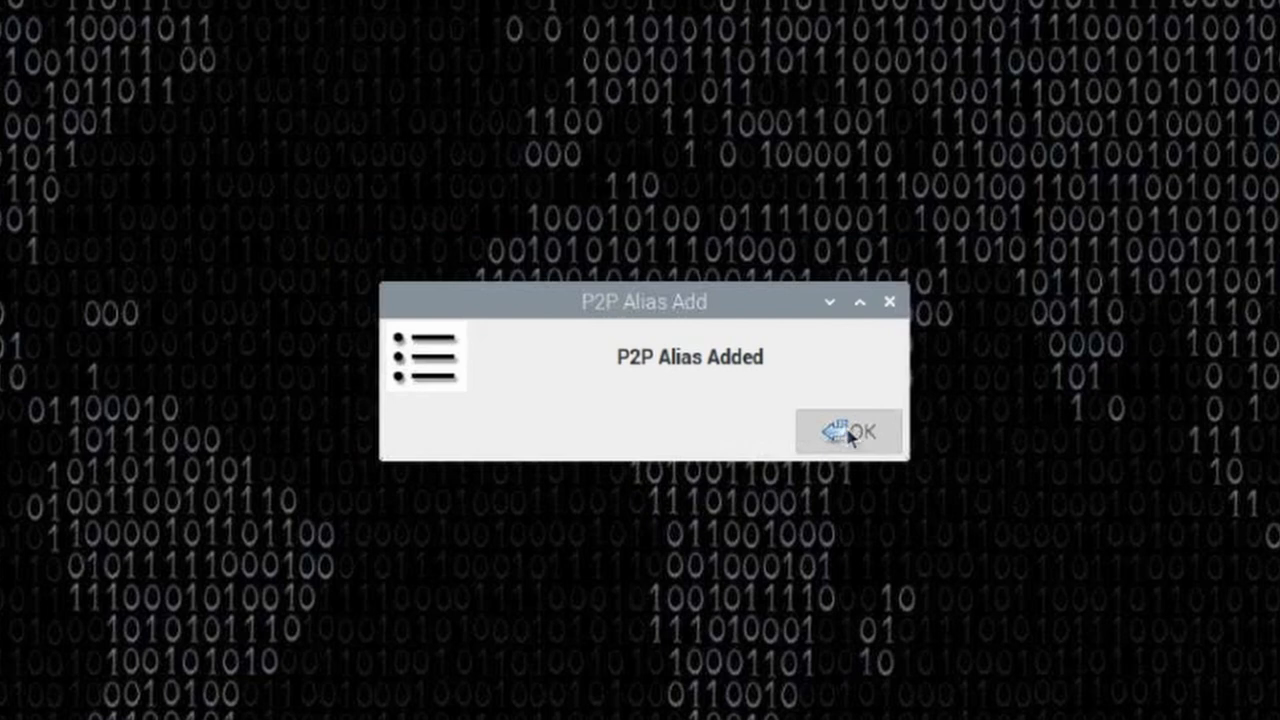
Step: Dismiss the alias confirmation and set Pat's listen mode to telnet
click(848, 431)
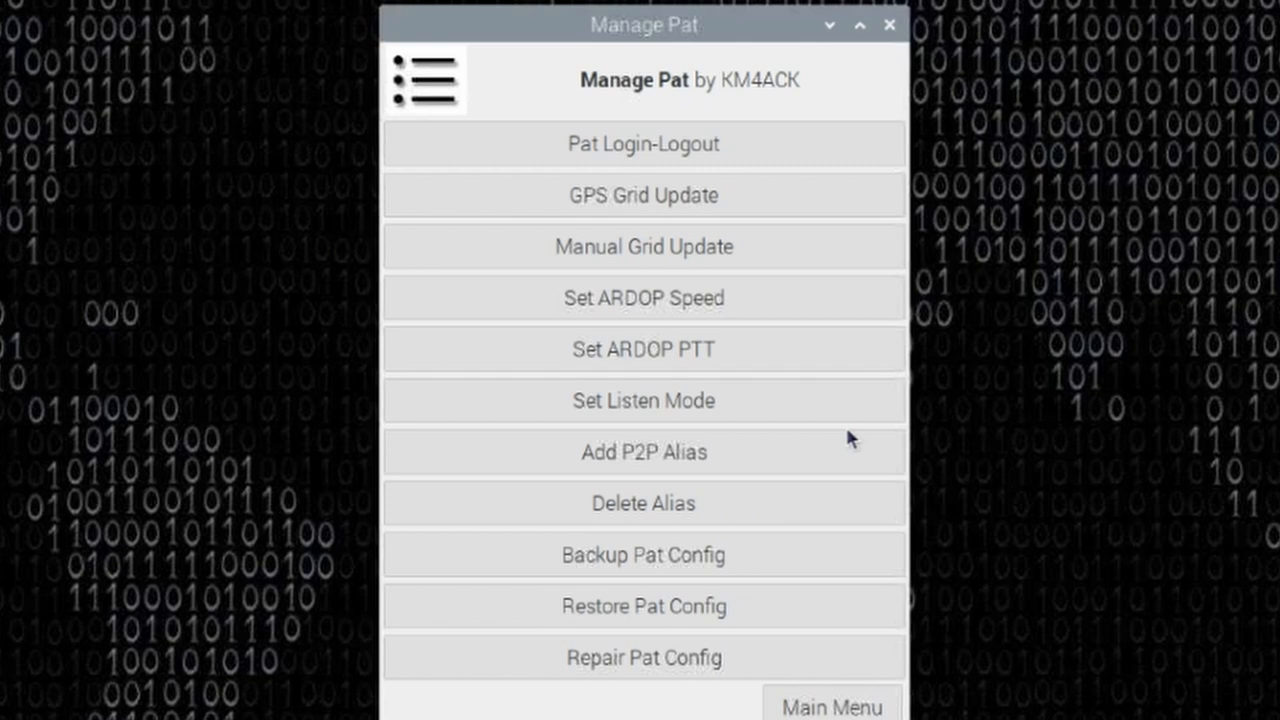
mouse_move(643, 401)
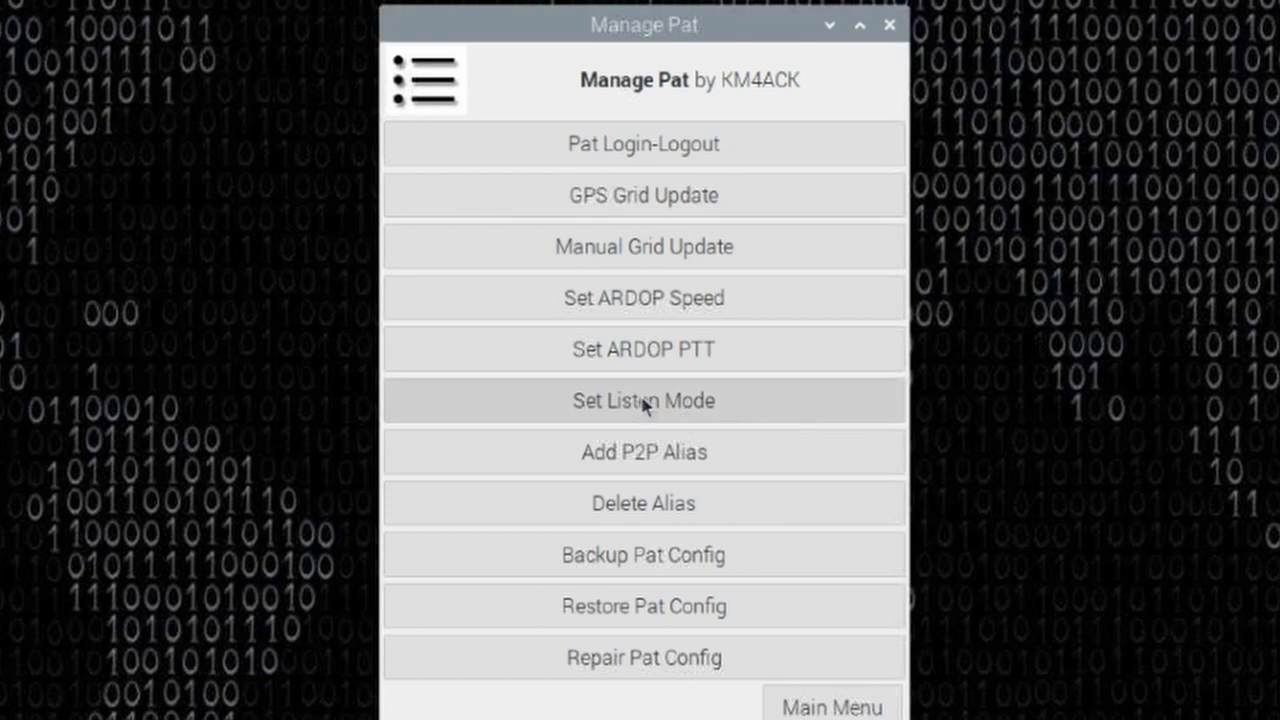
click(643, 400)
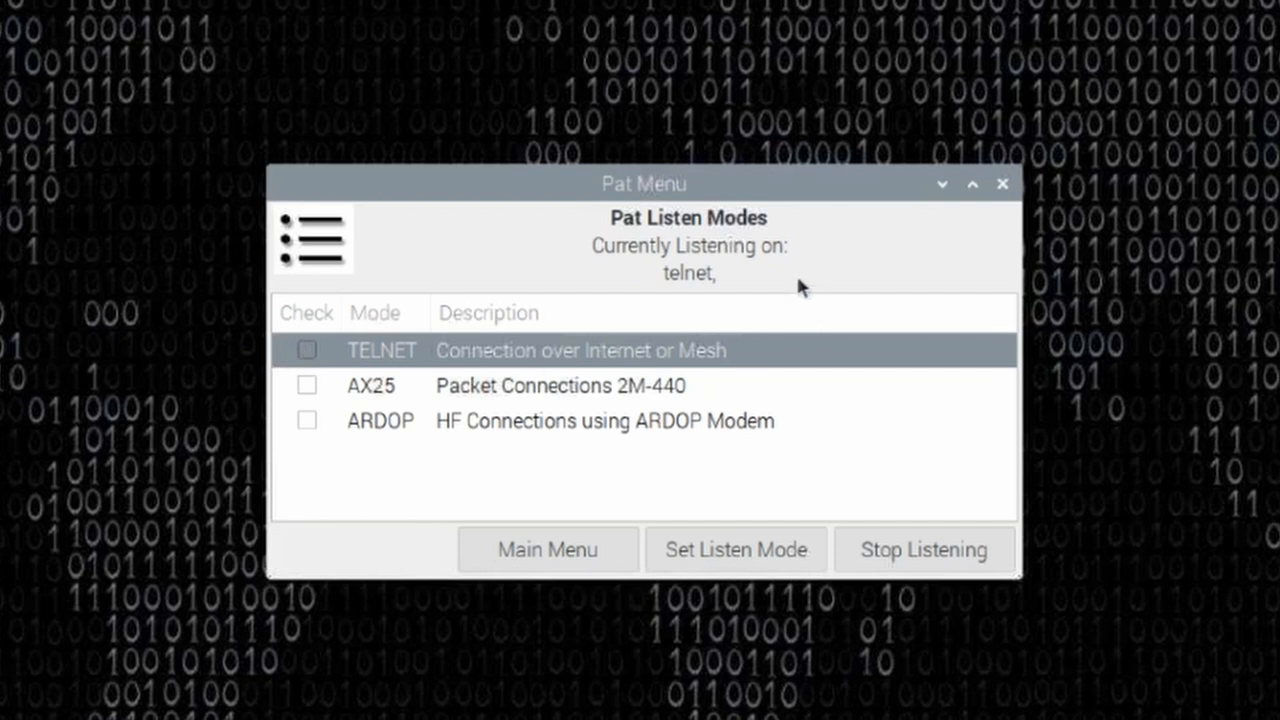
mouse_move(625, 295)
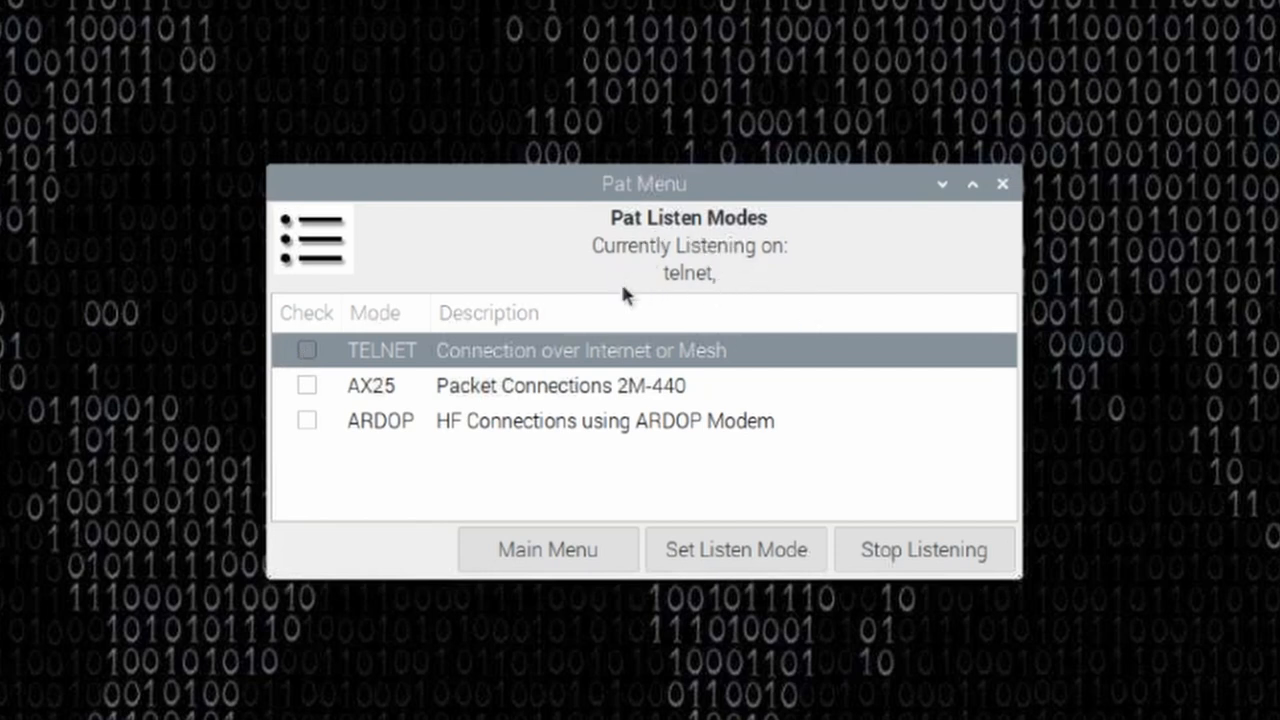
mouse_move(315, 356)
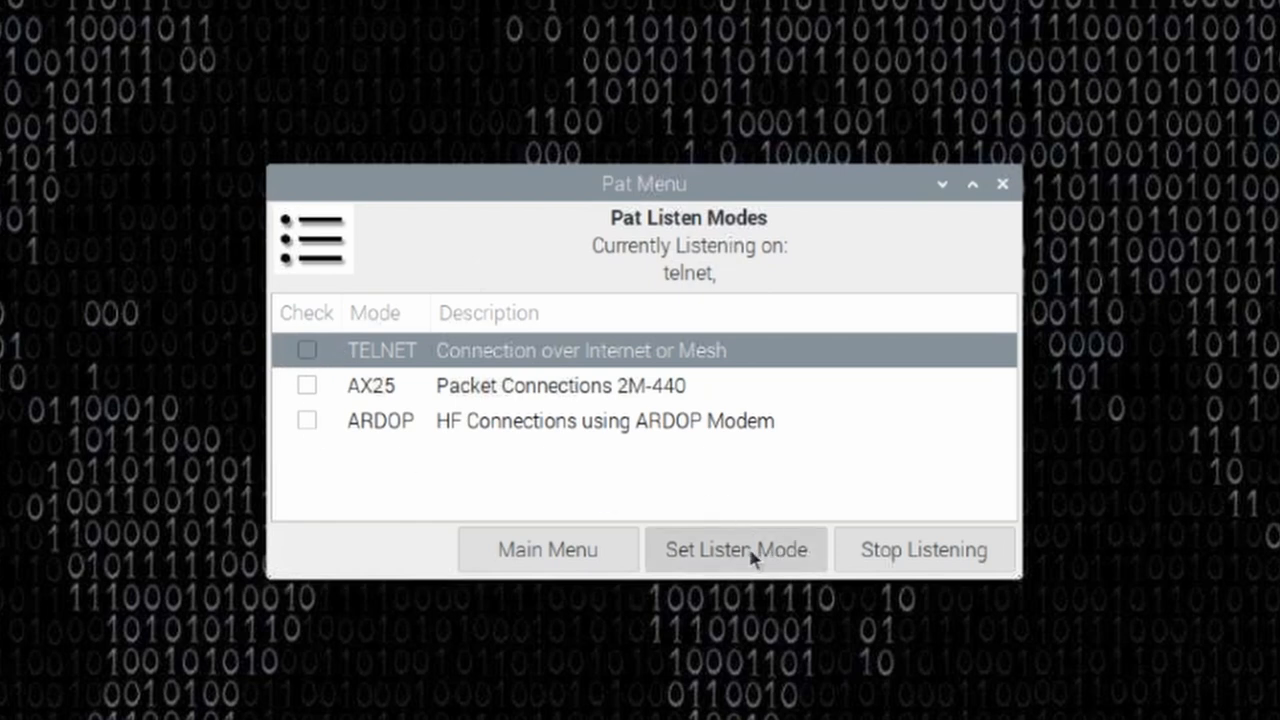
click(736, 549)
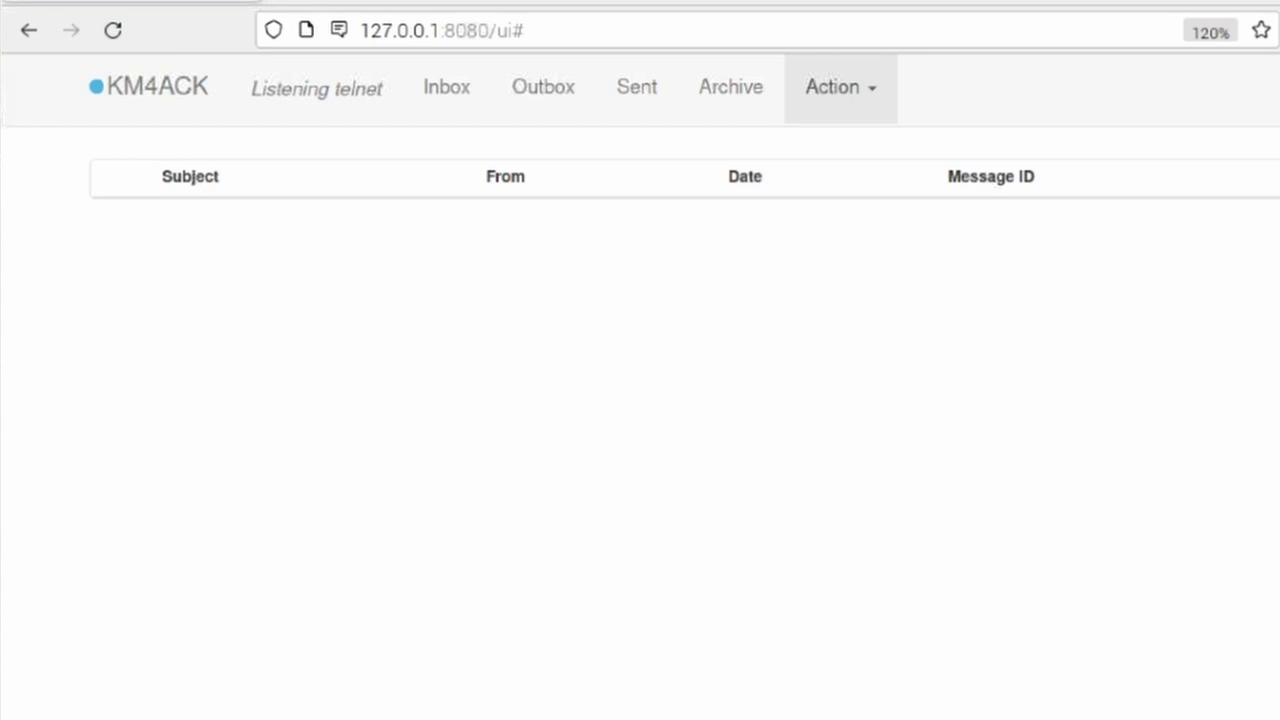
mouse_move(670, 374)
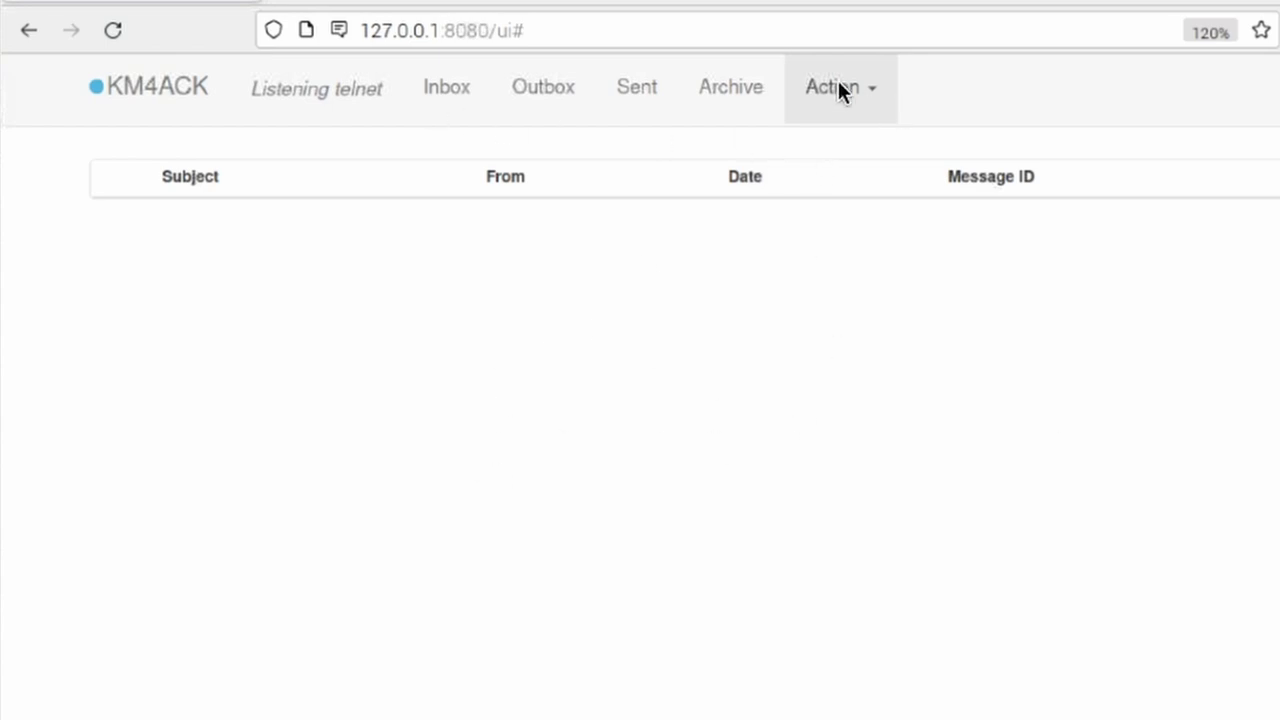
Step: Fill the Connect form from the P2P alias: telnet, wl2k, 14.123.45.67:8774
click(835, 87)
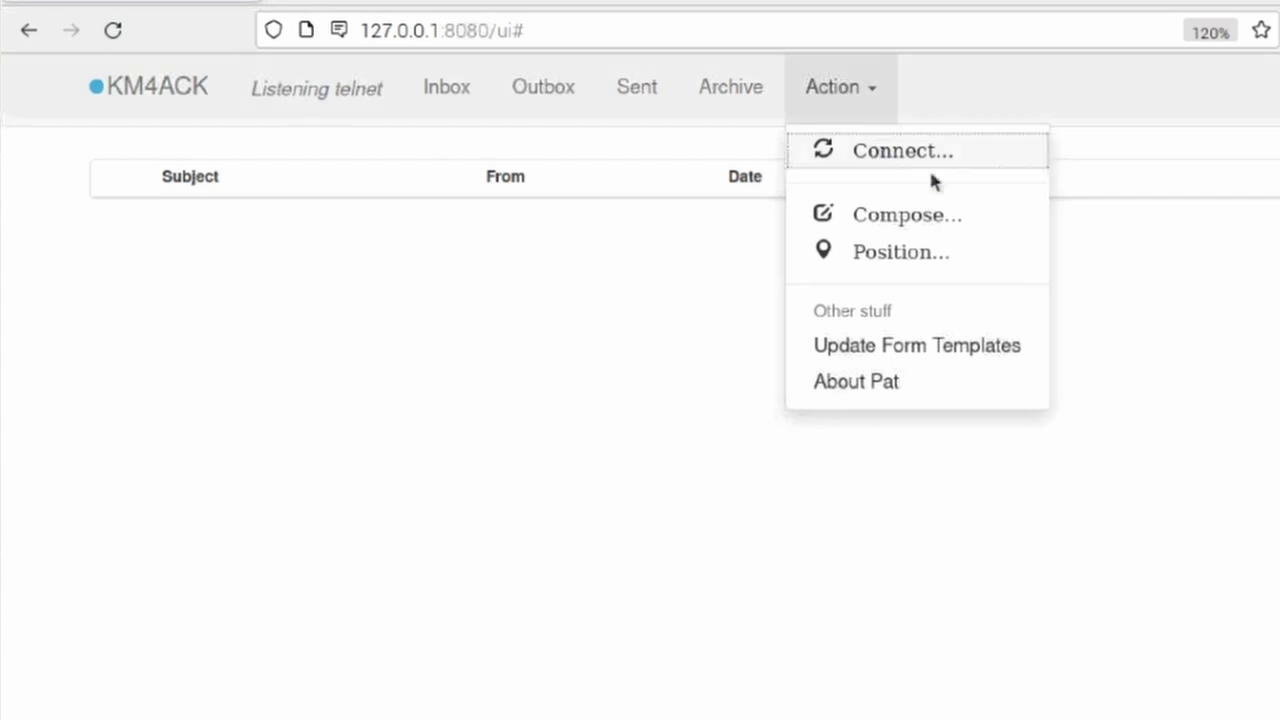
click(901, 150)
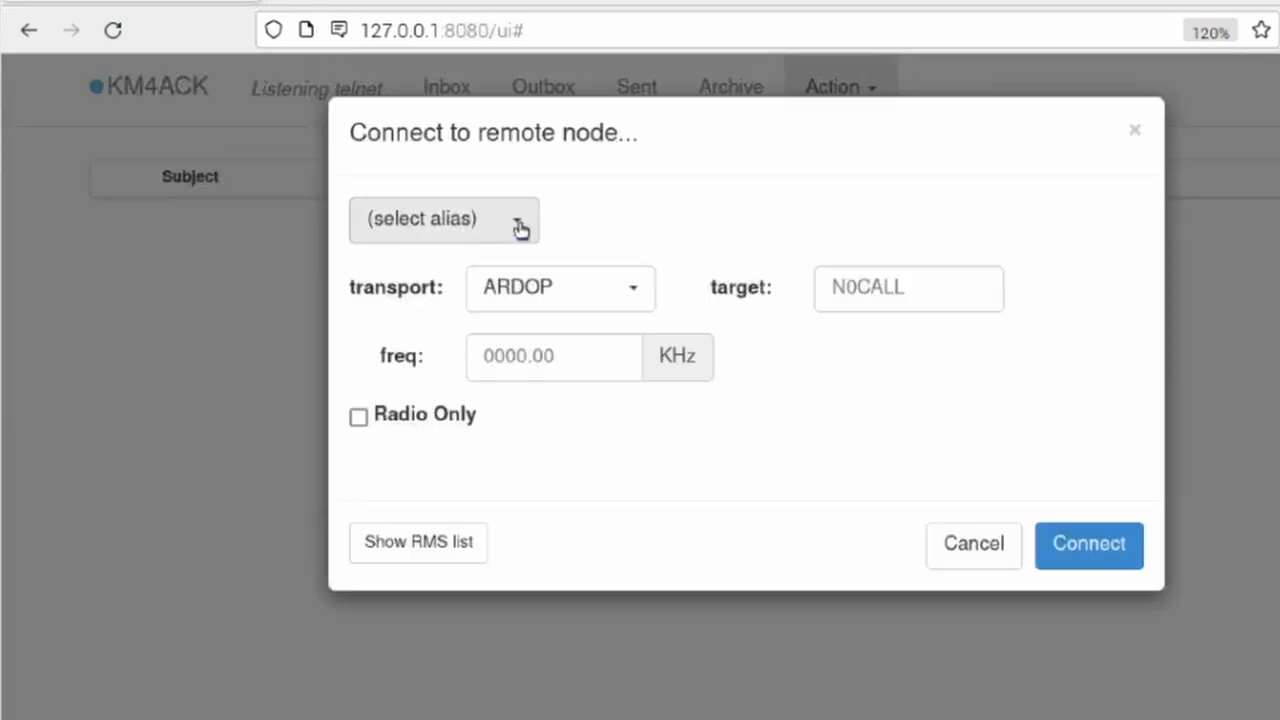
click(444, 219)
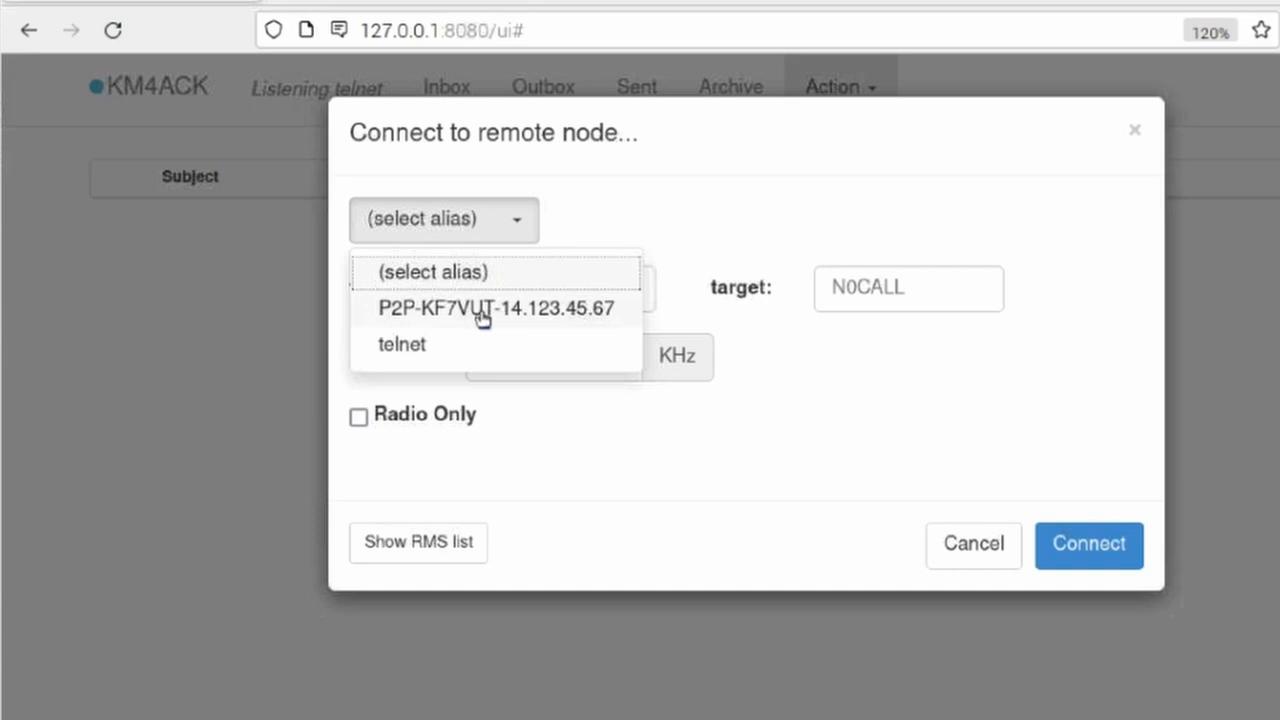
click(495, 308)
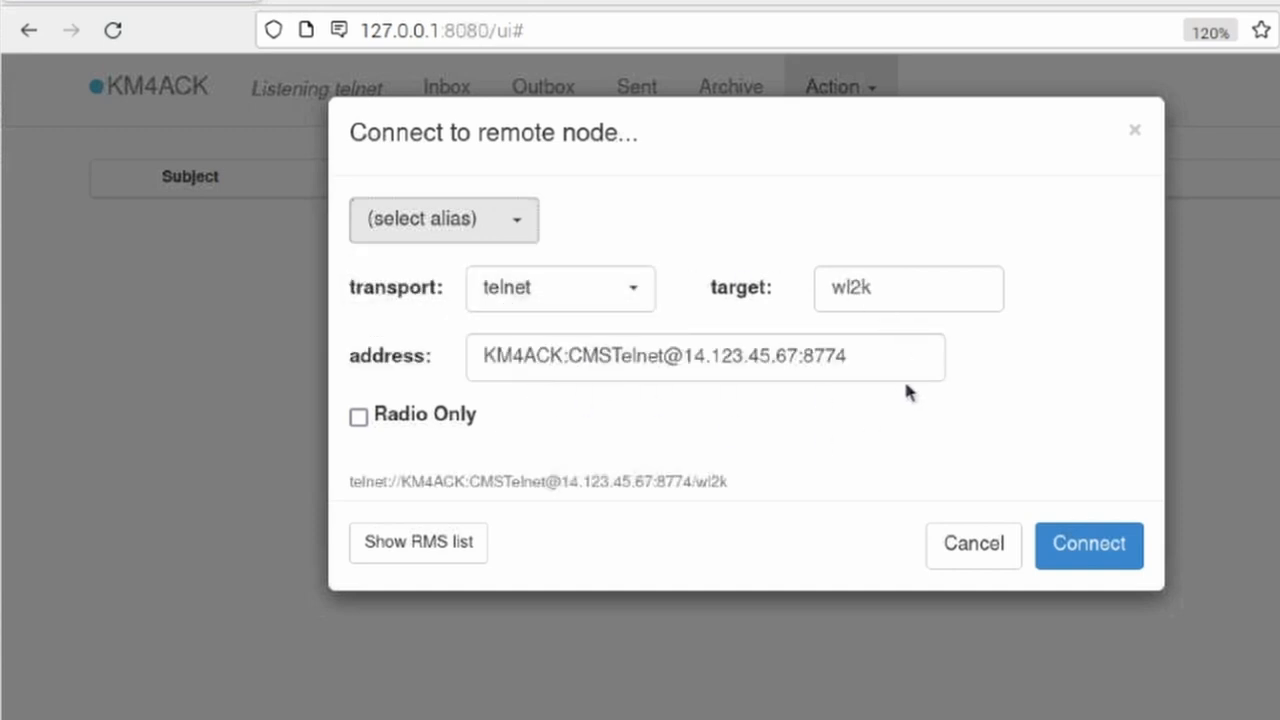
mouse_move(685, 420)
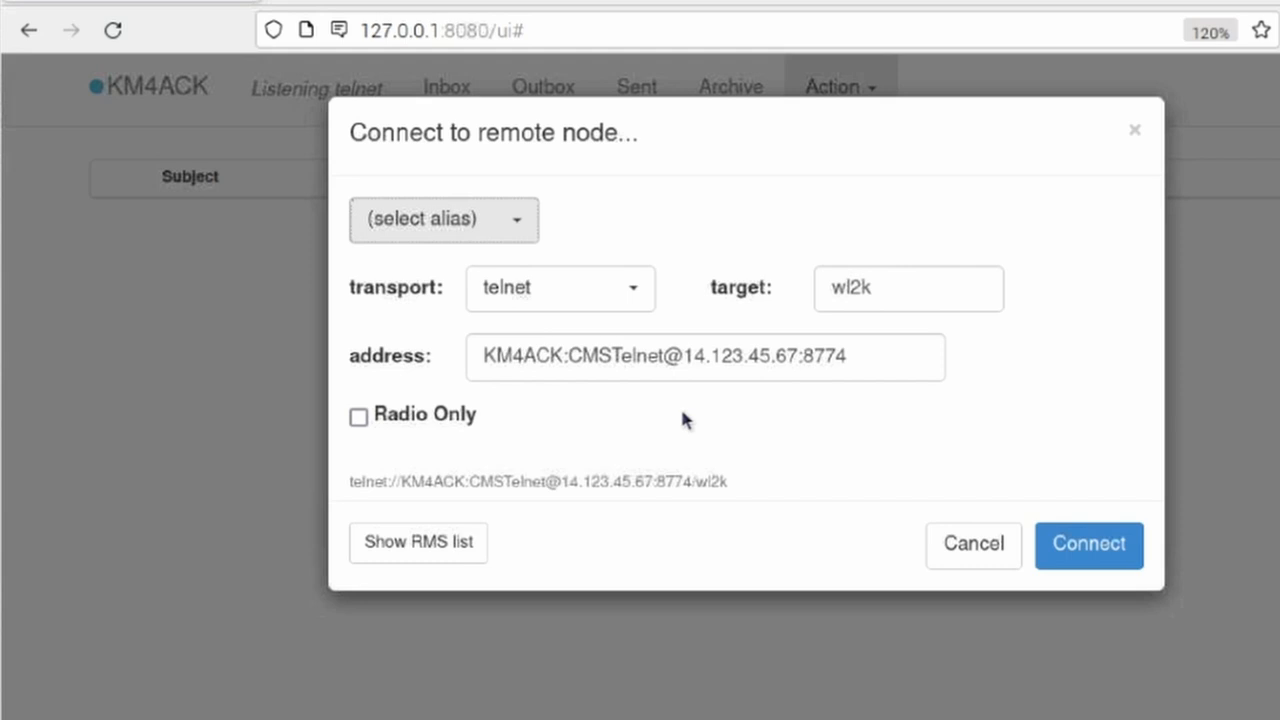
mouse_move(511, 236)
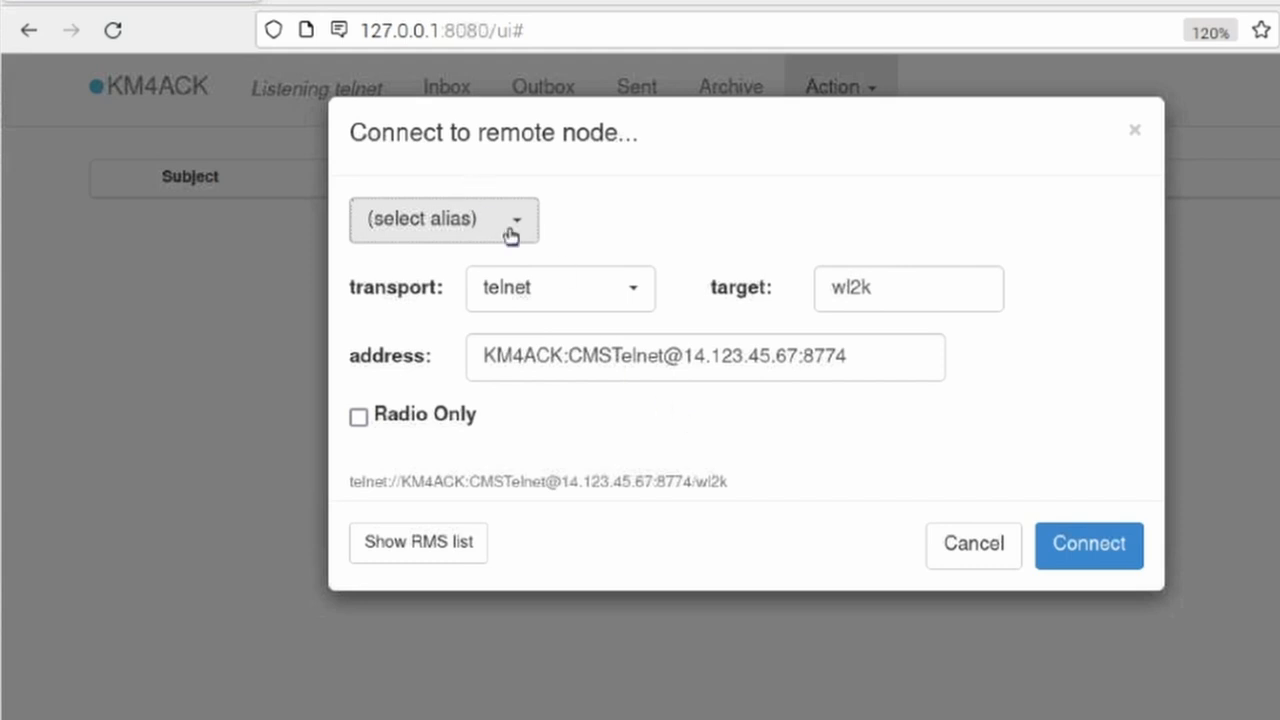
mouse_move(143, 38)
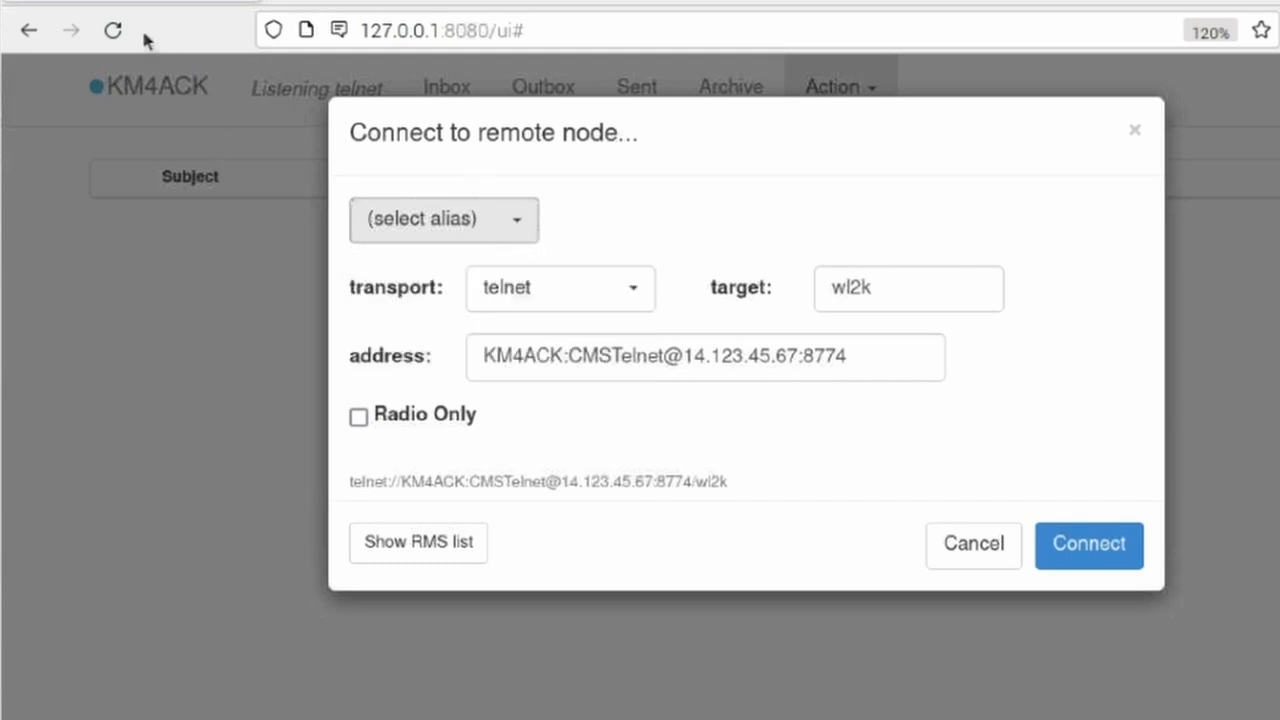
mouse_move(113, 29)
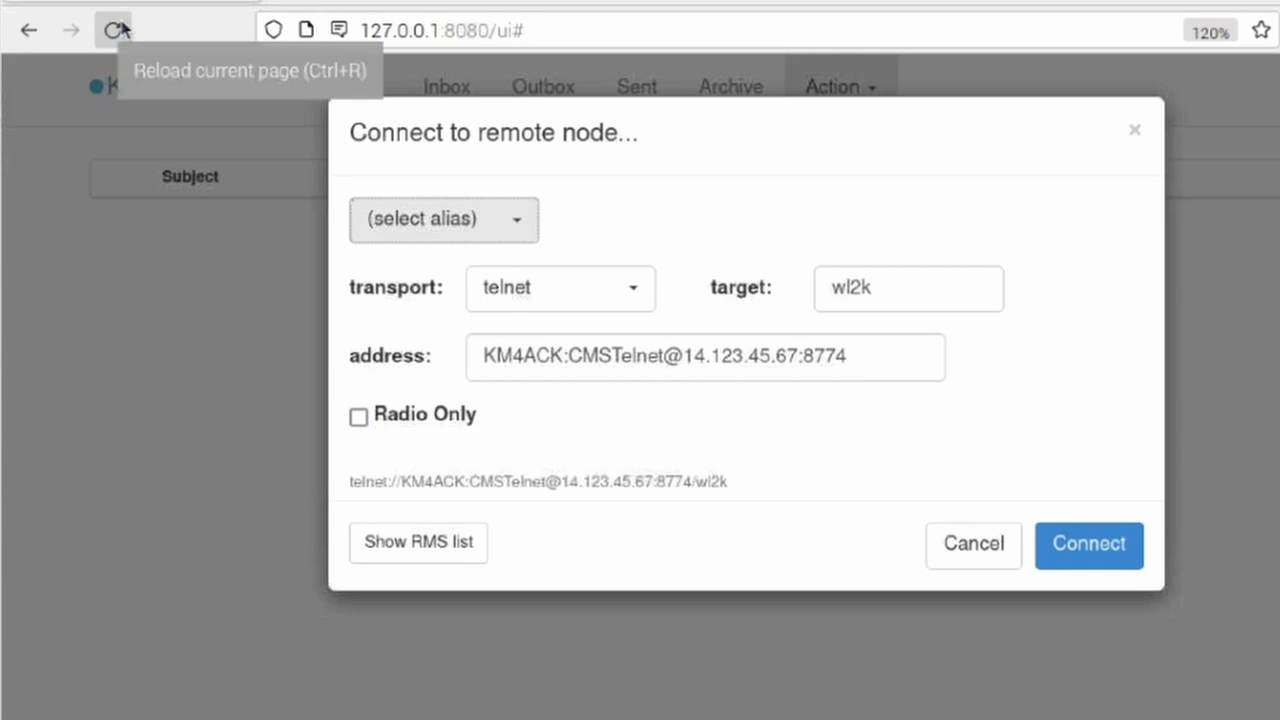
click(444, 219)
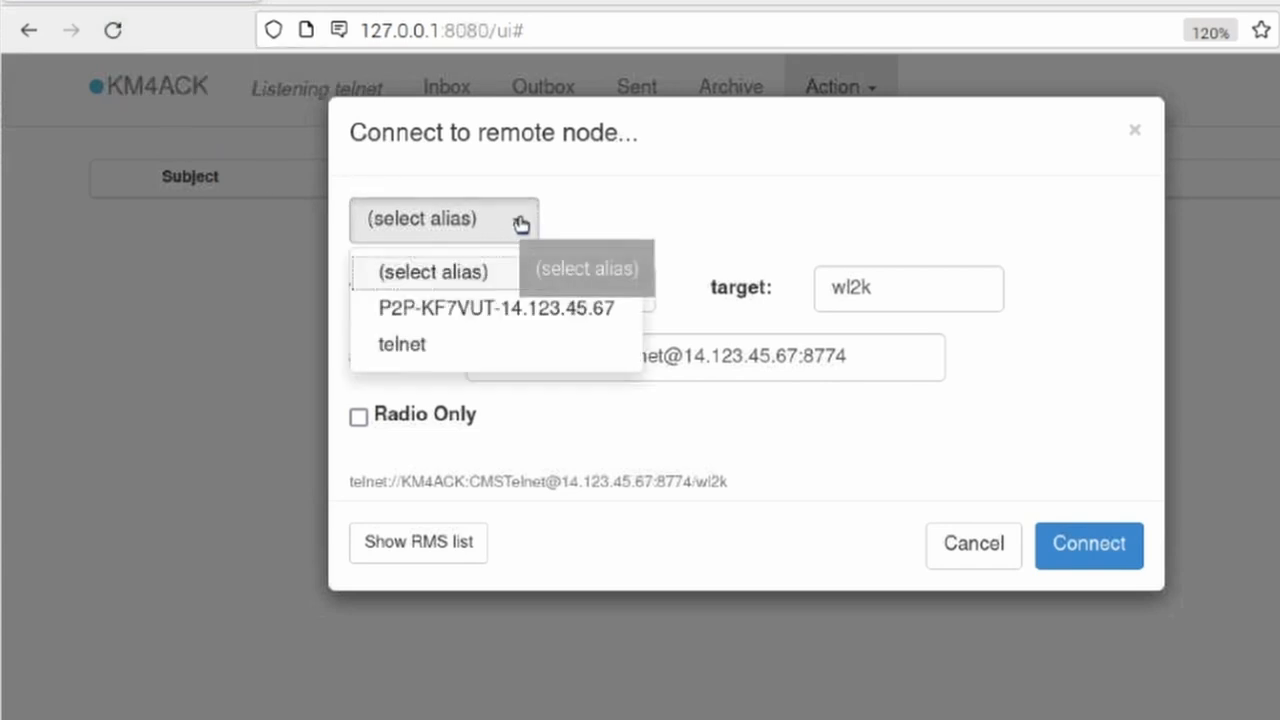
click(870, 250)
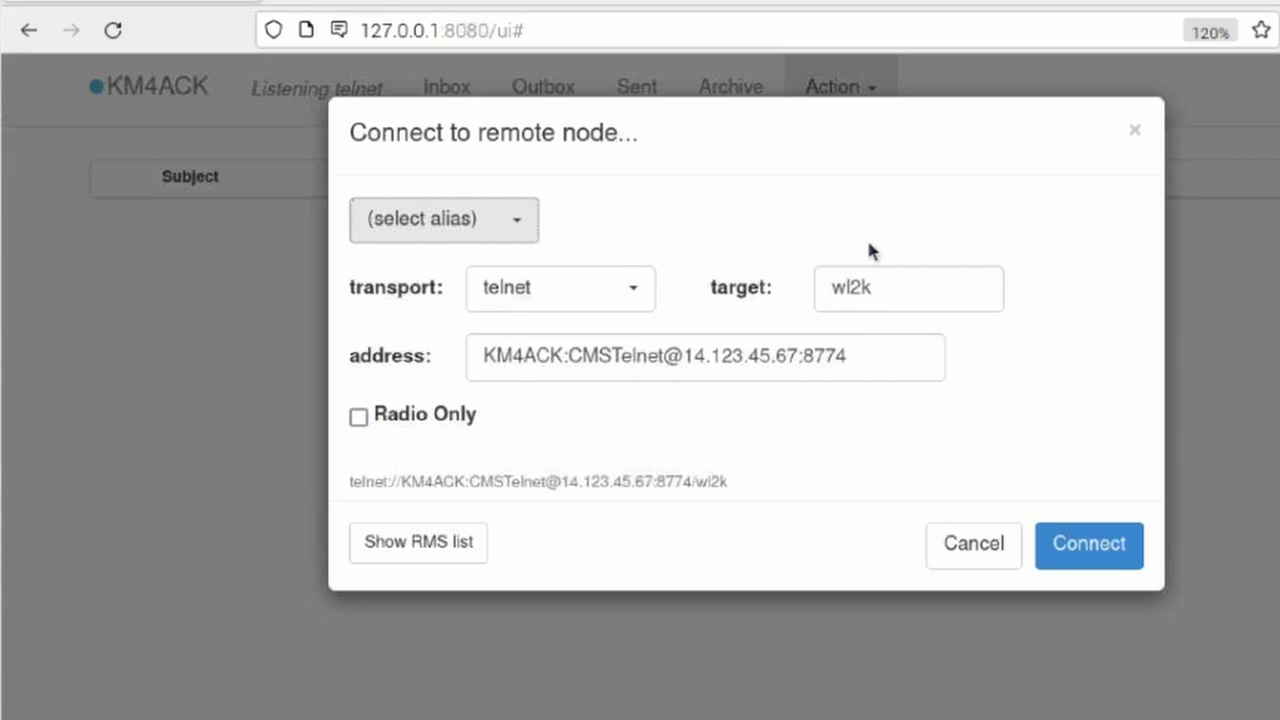
mouse_move(770, 402)
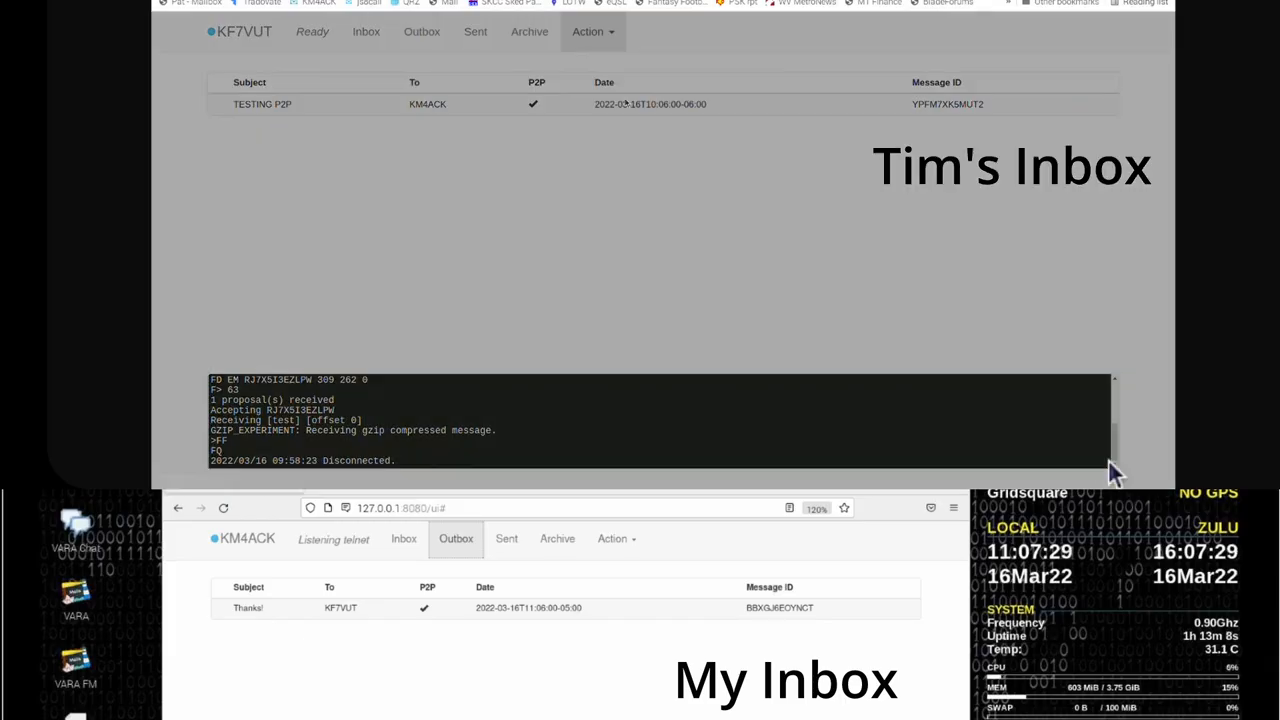
Step: Connect the two stations over telnet and check both inboxes for the exchanged messages
click(489, 106)
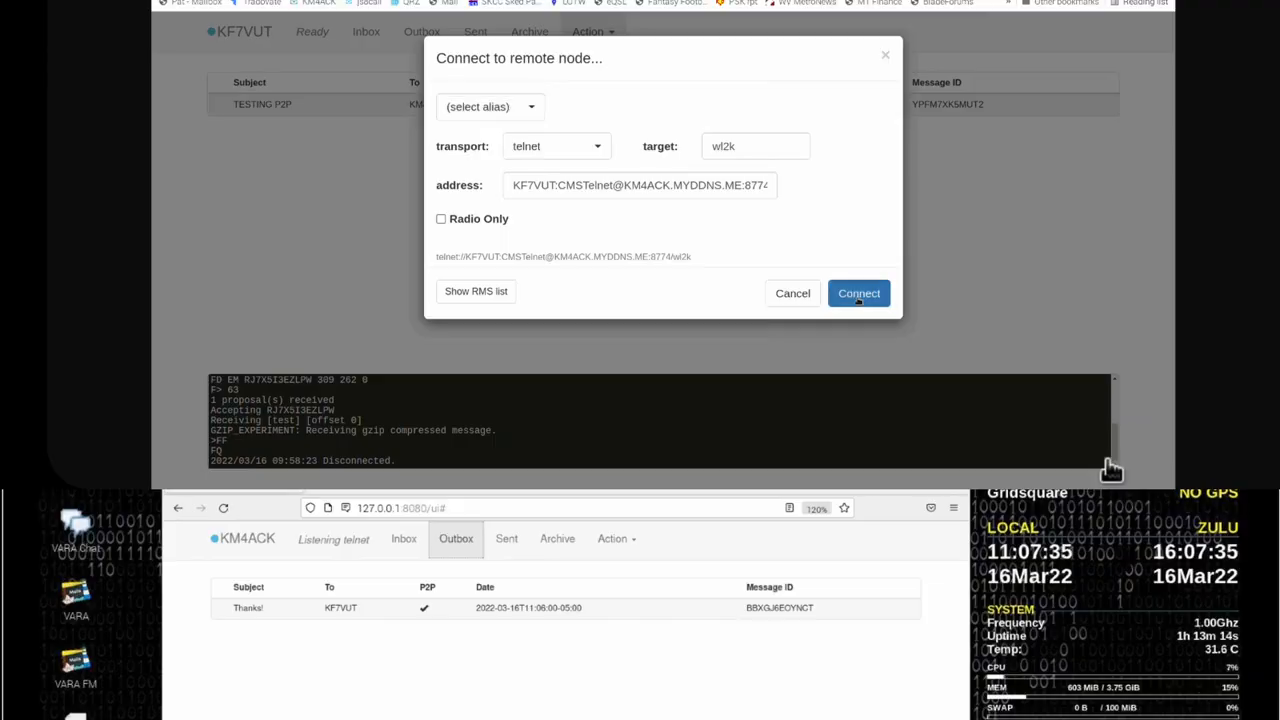
click(858, 293)
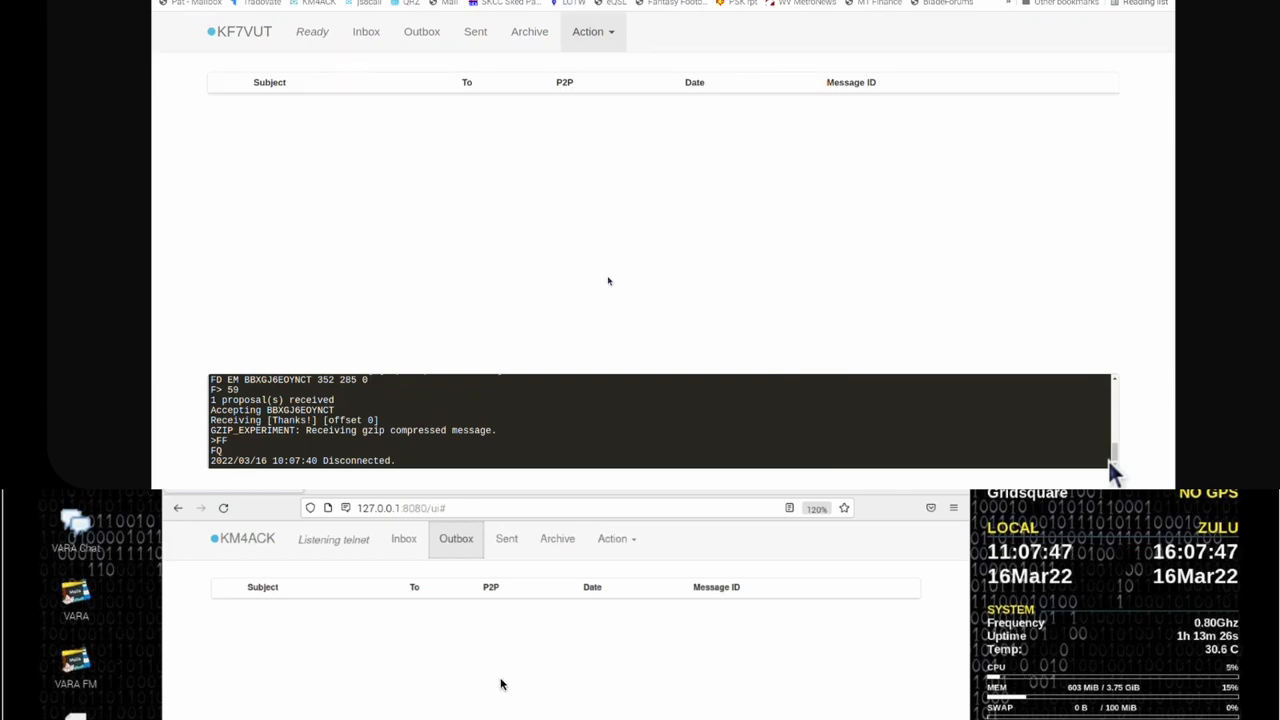
click(403, 538)
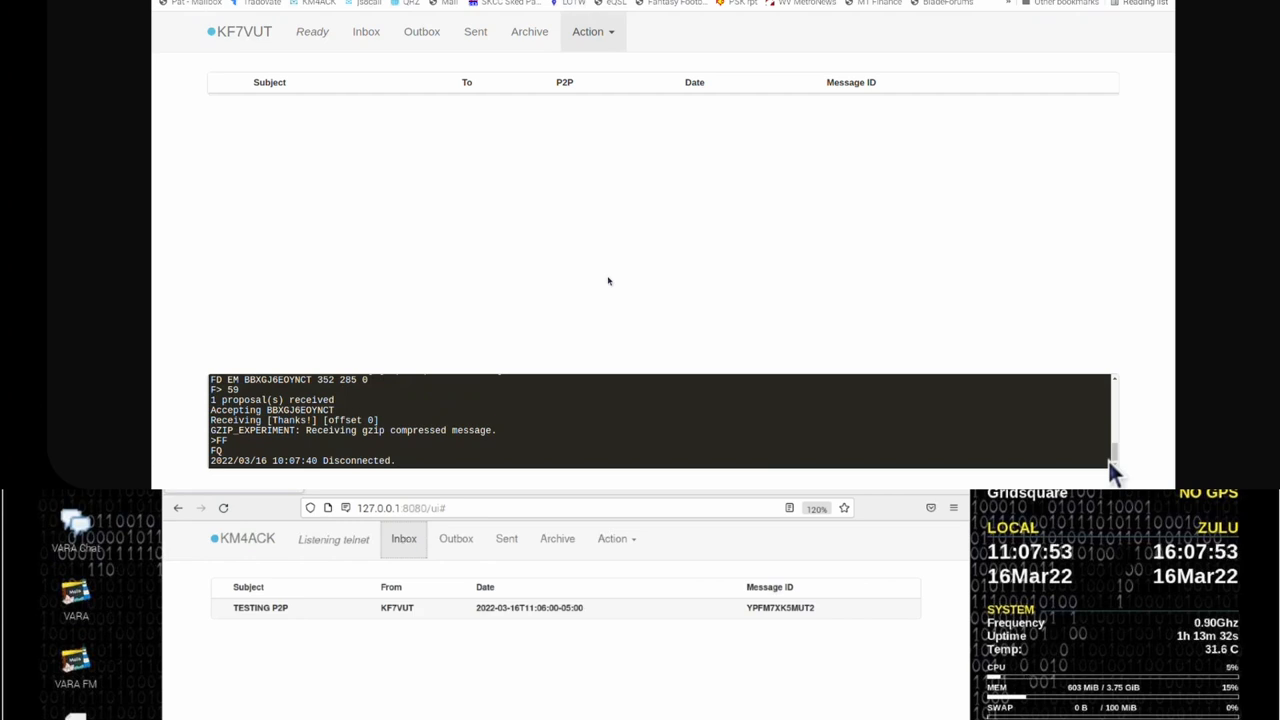
click(366, 31)
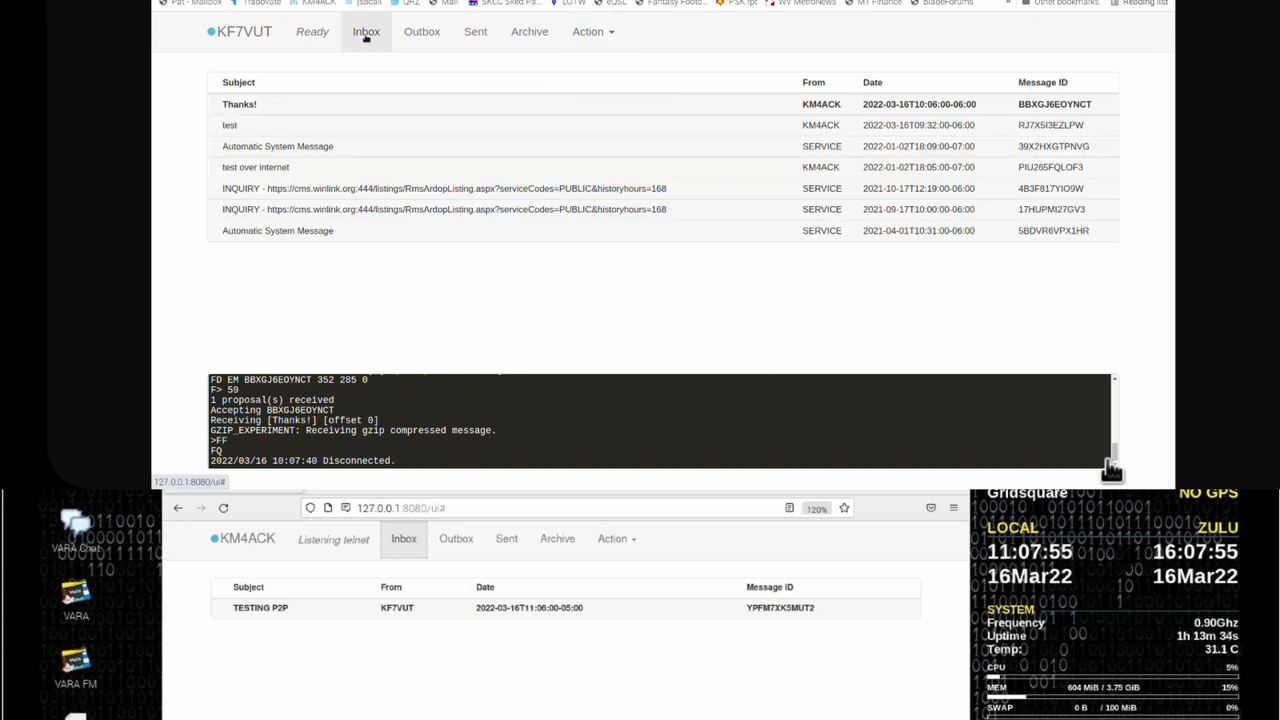
mouse_move(399, 298)
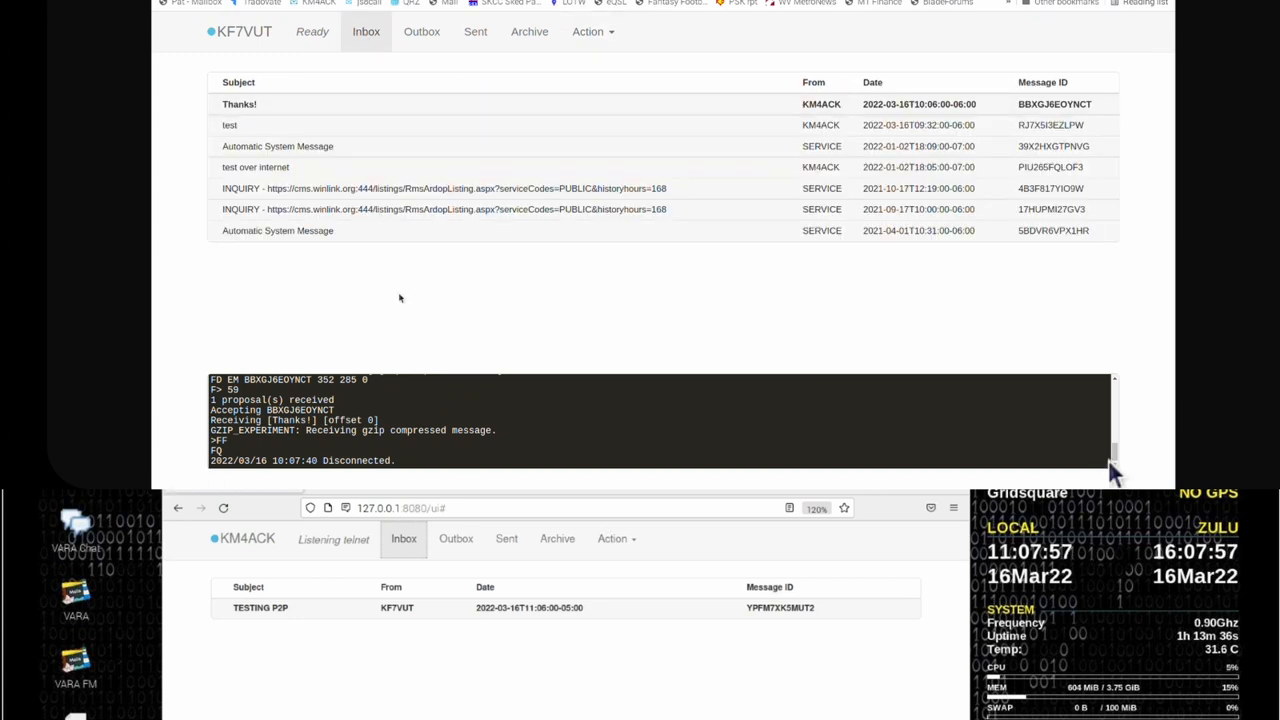